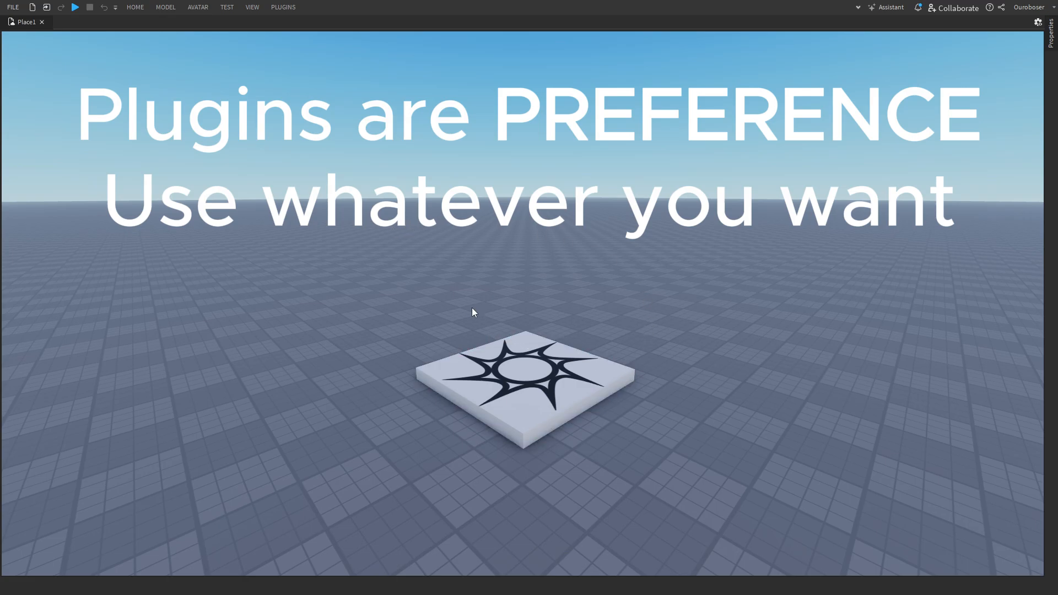
Step: Review the View and Plugins ribbons, showing no building tools plugin installed yet
{"action": "left_click", "coordinate": [251, 7]}
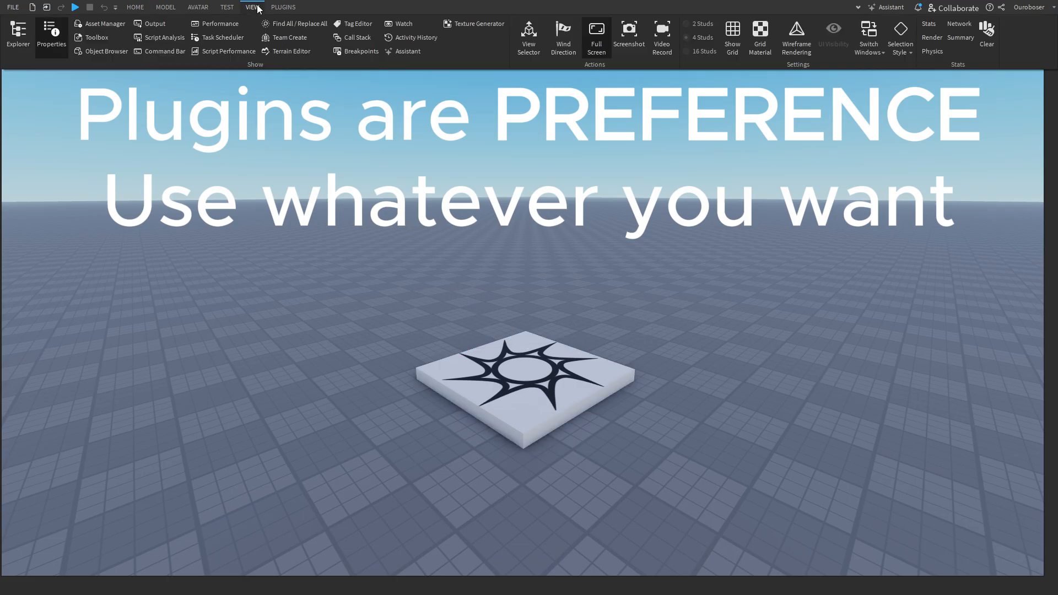
{"action": "left_click", "coordinate": [283, 6]}
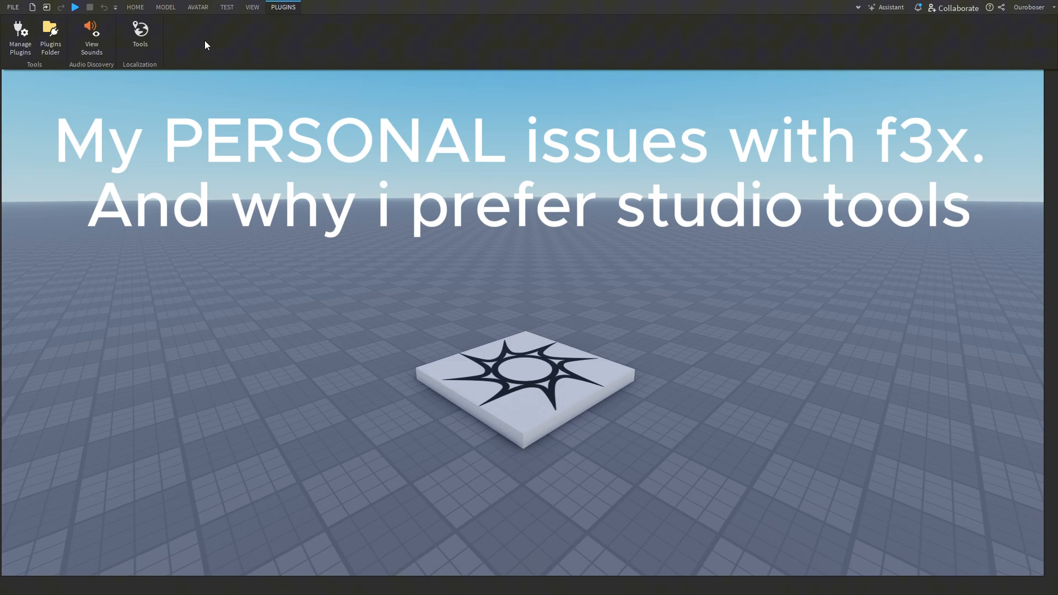
{"action": "mouse_move", "coordinate": [381, 54]}
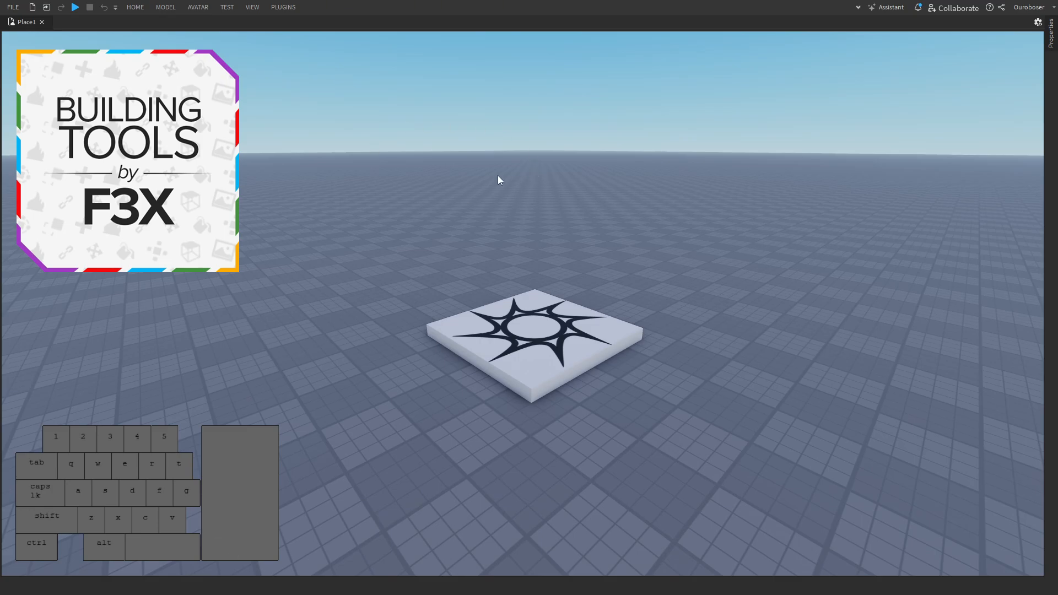
{"action": "mouse_move", "coordinate": [307, 26]}
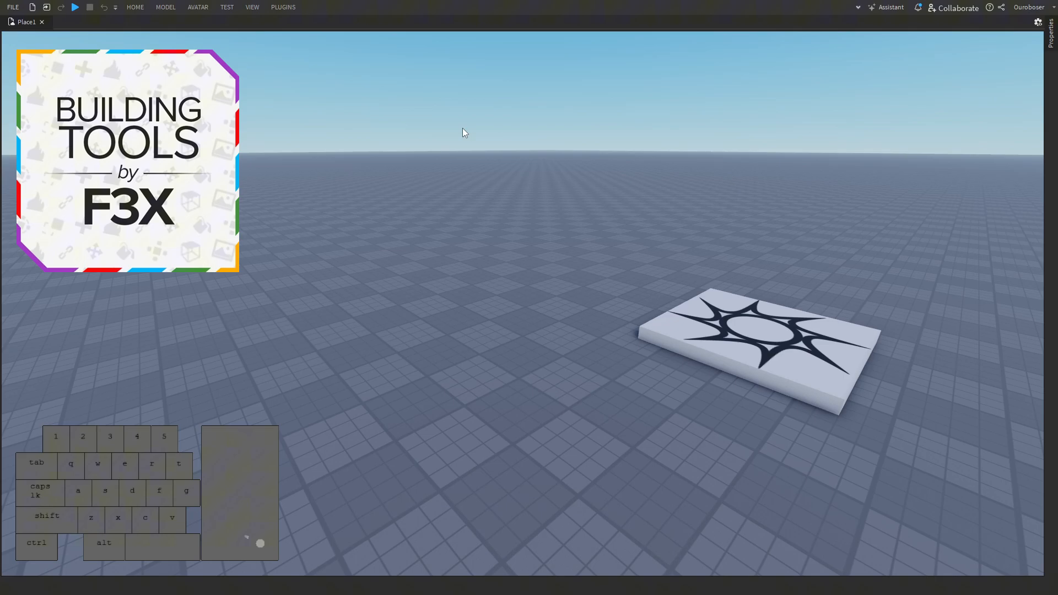
{"action": "left_click", "coordinate": [283, 7]}
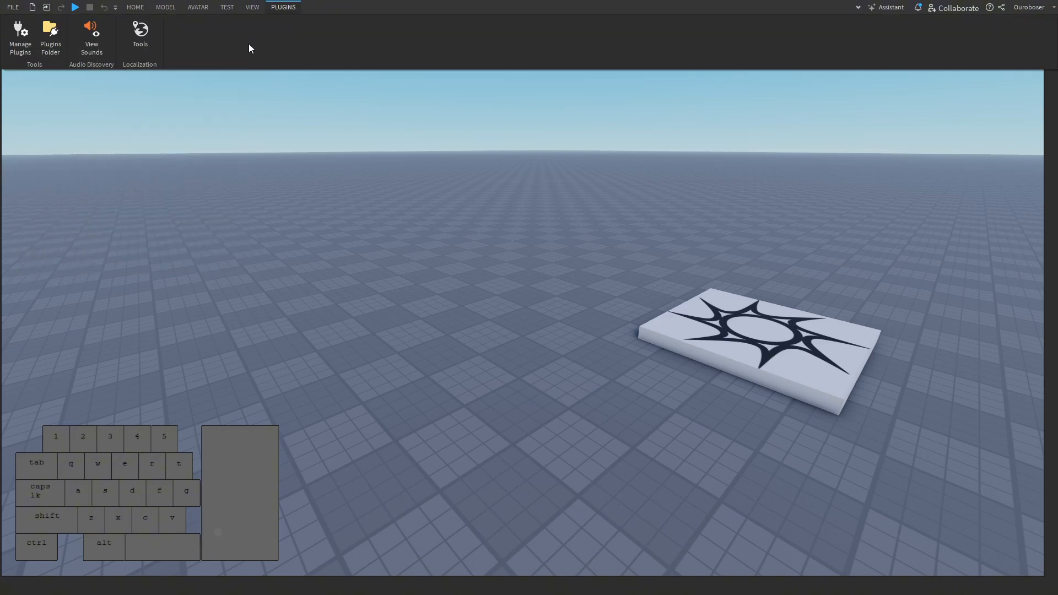
{"action": "left_click", "coordinate": [135, 6]}
{"action": "type", "text": "f3x"}
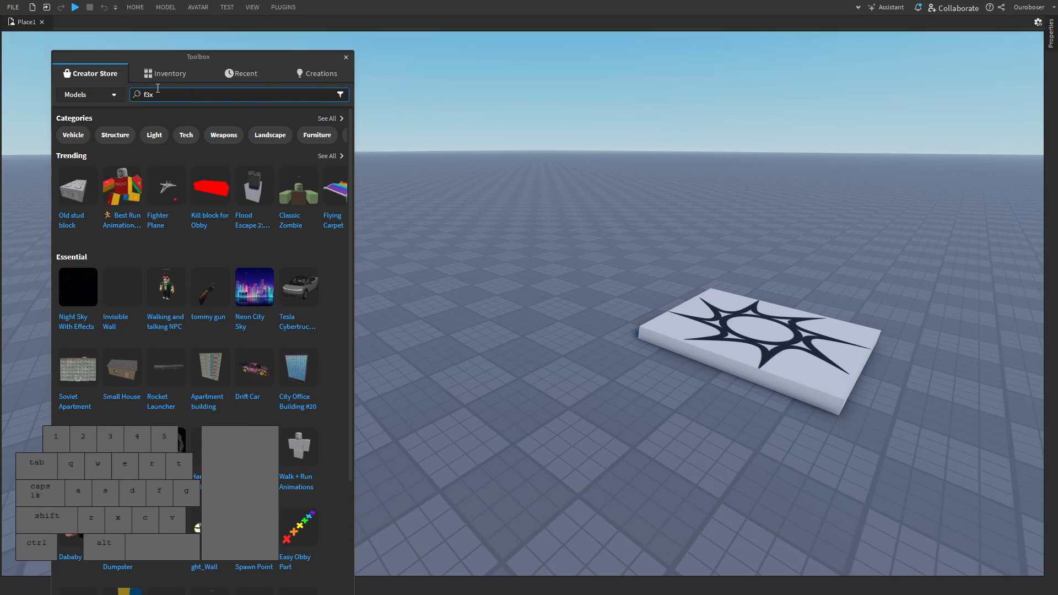
Step: Filter the f3x Toolbox results to Plugins and open the Building Tools by F3X details
{"action": "left_click", "coordinate": [88, 95]}
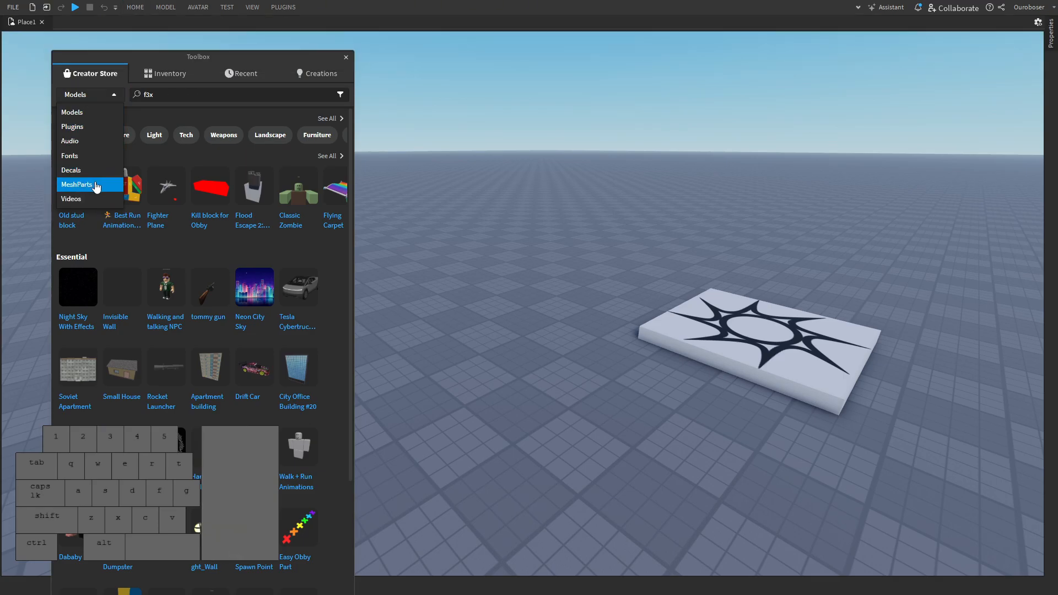
{"action": "left_click", "coordinate": [73, 126]}
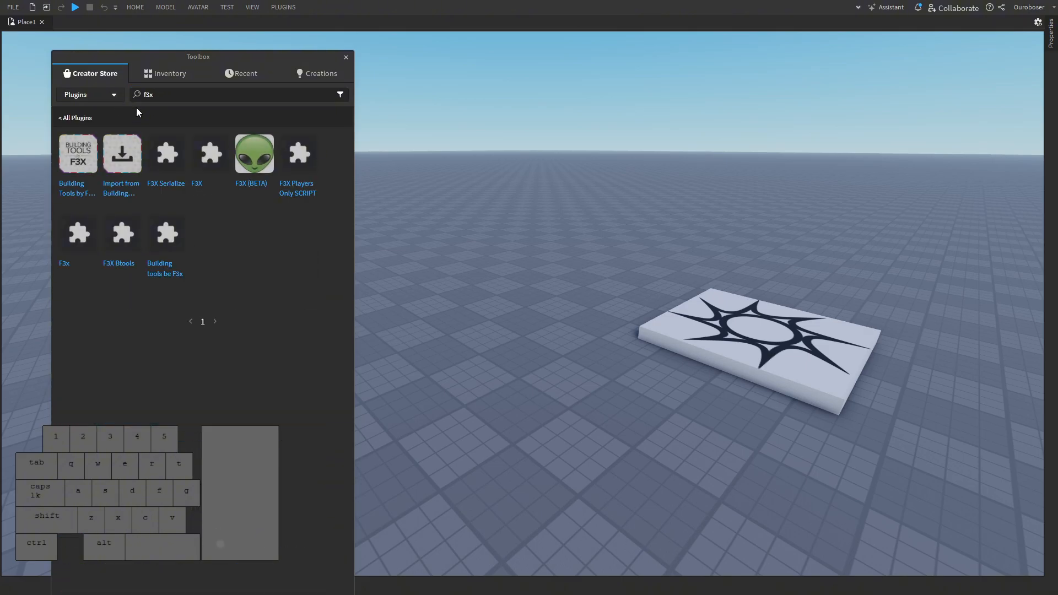
{"action": "left_click", "coordinate": [77, 154]}
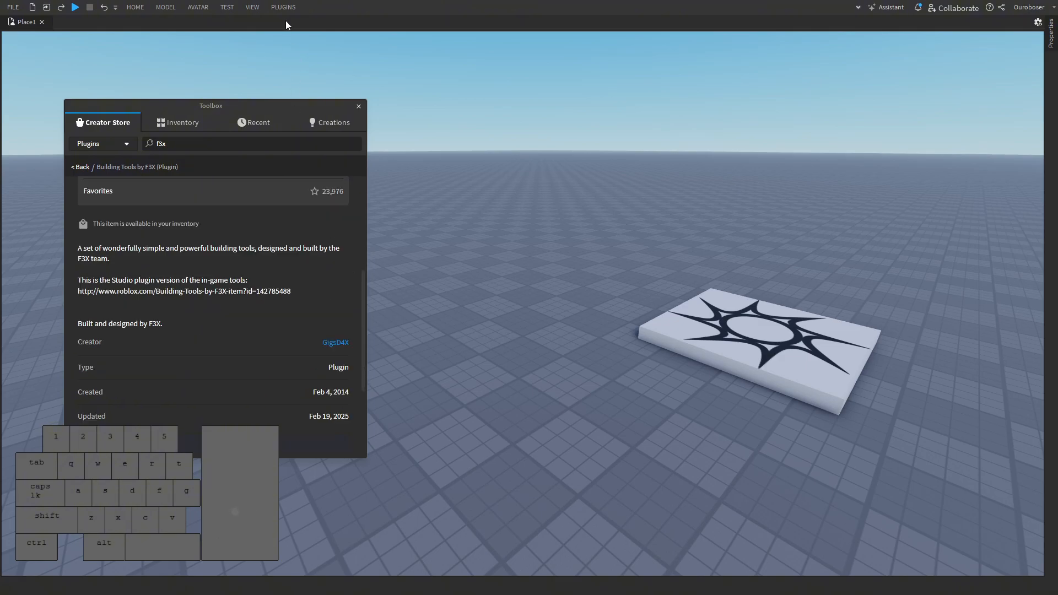
{"action": "left_click", "coordinate": [358, 106]}
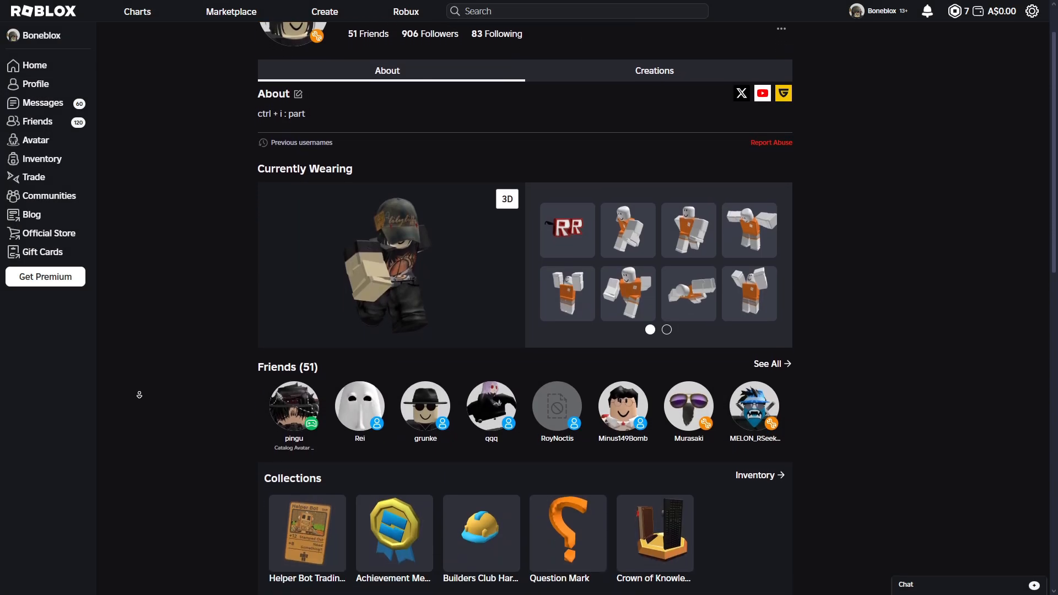
Step: Scroll through the F3X profile and model page to its description and plugin links
{"action": "scroll", "scroll_direction": "down", "scroll_amount": 3}
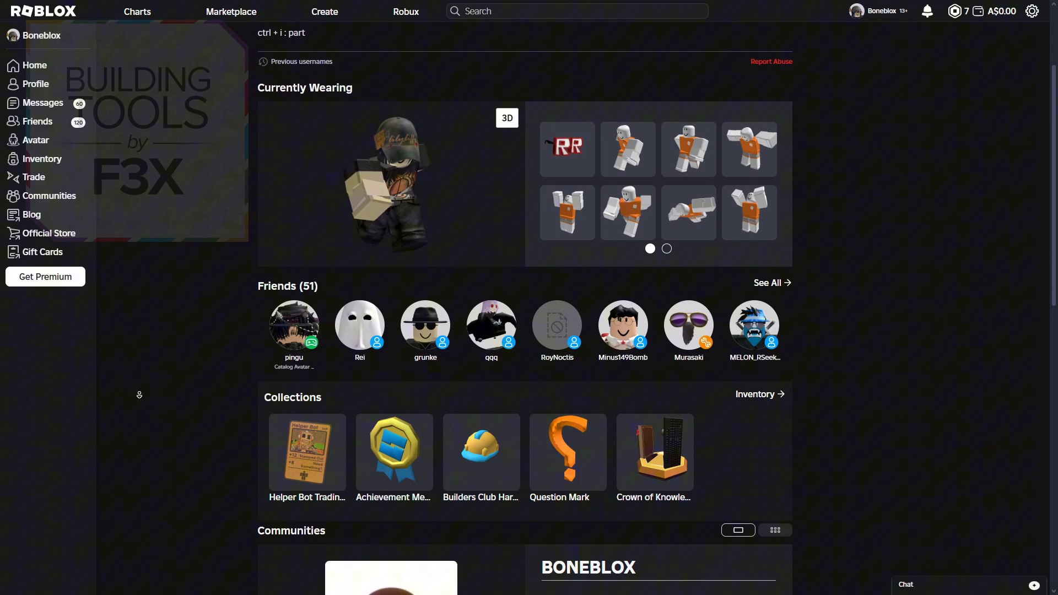
{"action": "scroll", "scroll_direction": "down", "scroll_amount": 3}
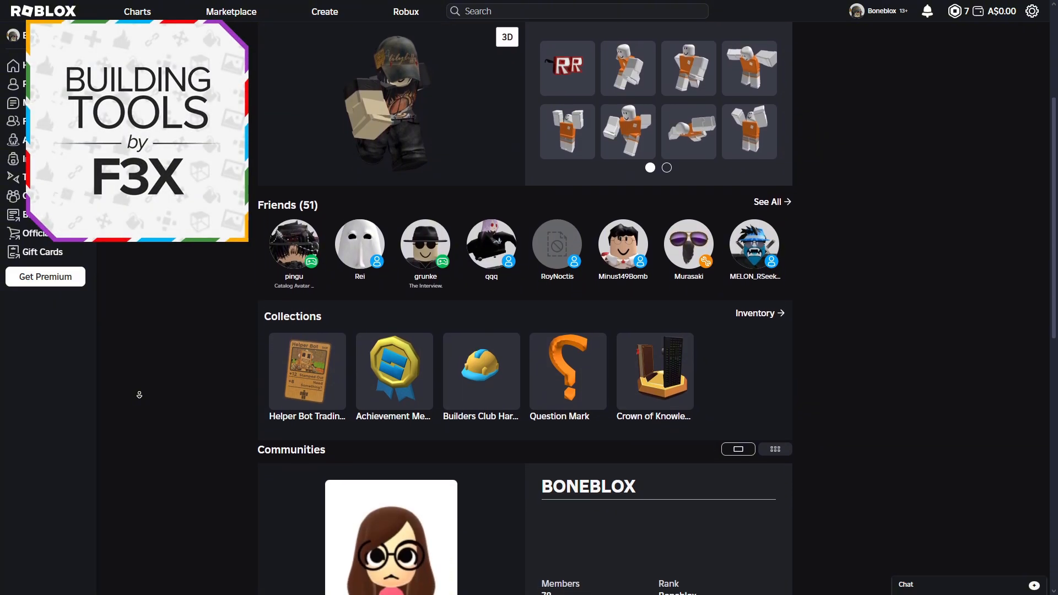
{"action": "scroll", "scroll_direction": "down", "scroll_amount": 3}
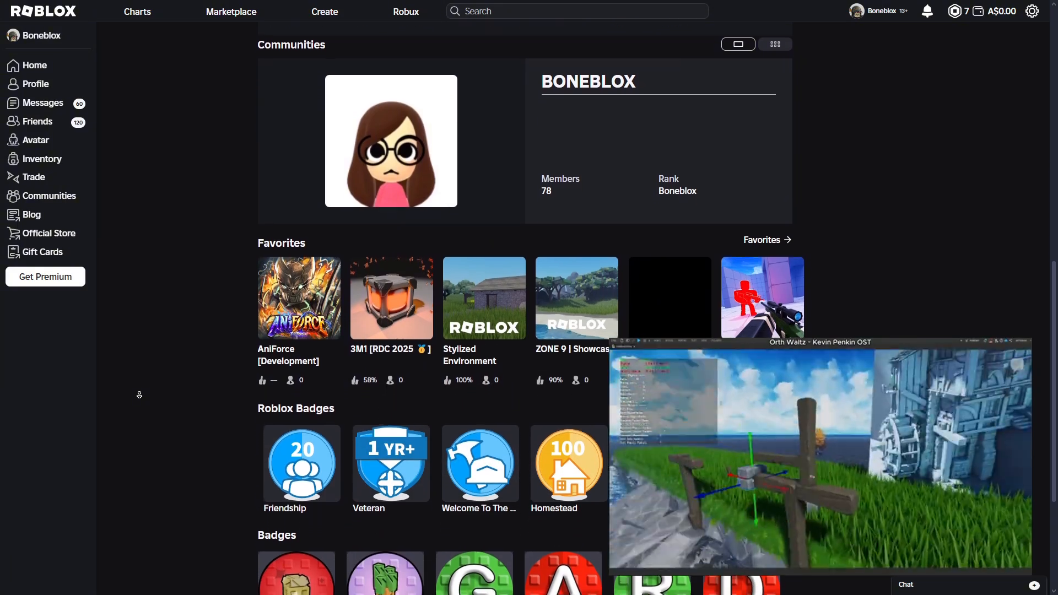
{"action": "scroll", "scroll_direction": "down", "scroll_amount": 3}
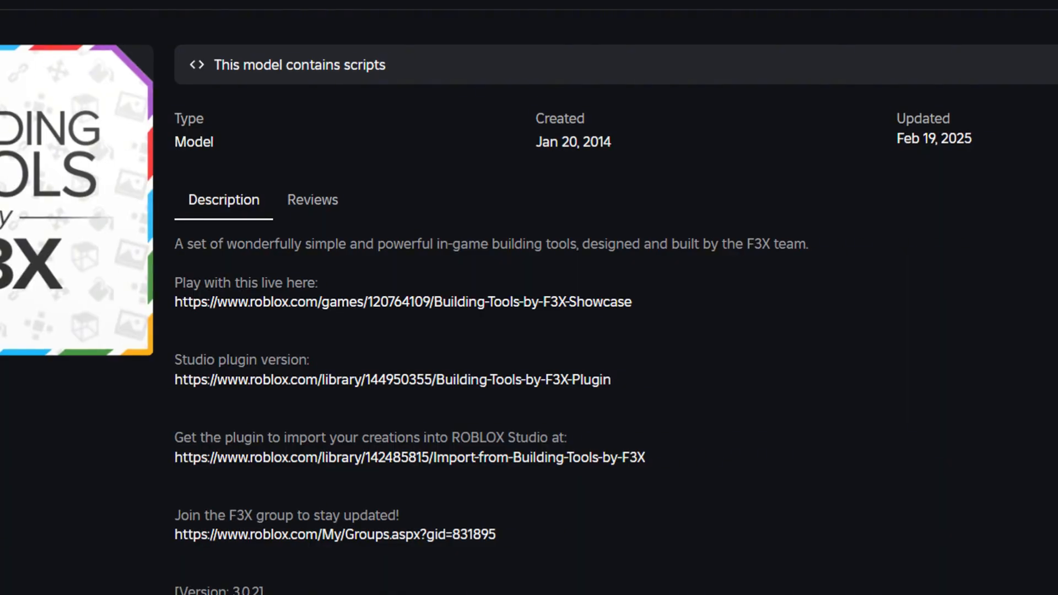
{"action": "scroll", "scroll_direction": "down", "scroll_amount": 3}
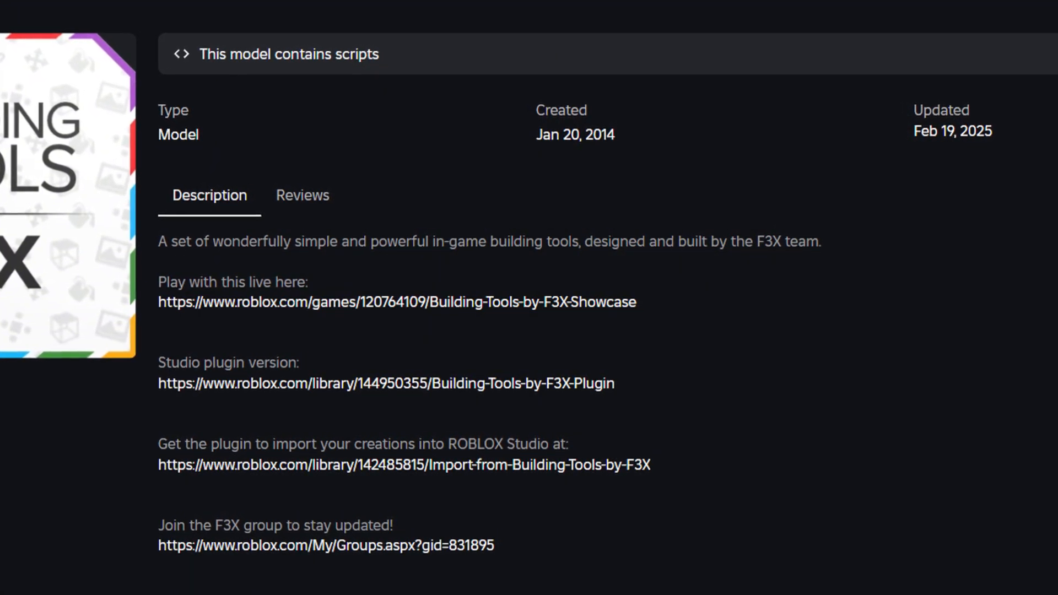
{"action": "scroll", "scroll_direction": "down", "scroll_amount": 3}
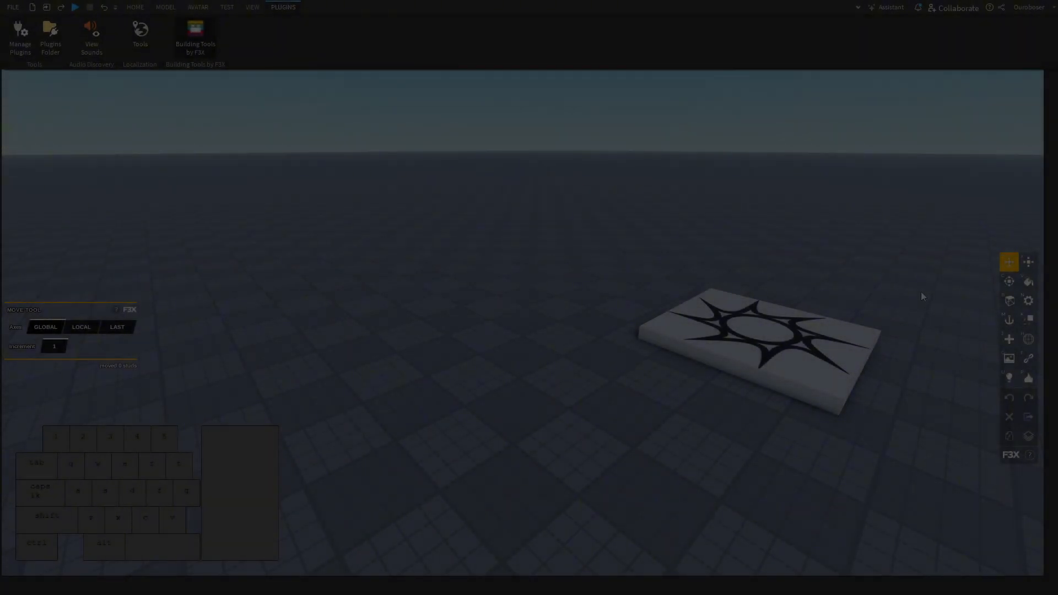
Step: Try F3X's Rotate, Resize, Anchor and Decorate modes on the tile, then head to the File menu
{"action": "left_click", "coordinate": [1008, 281]}
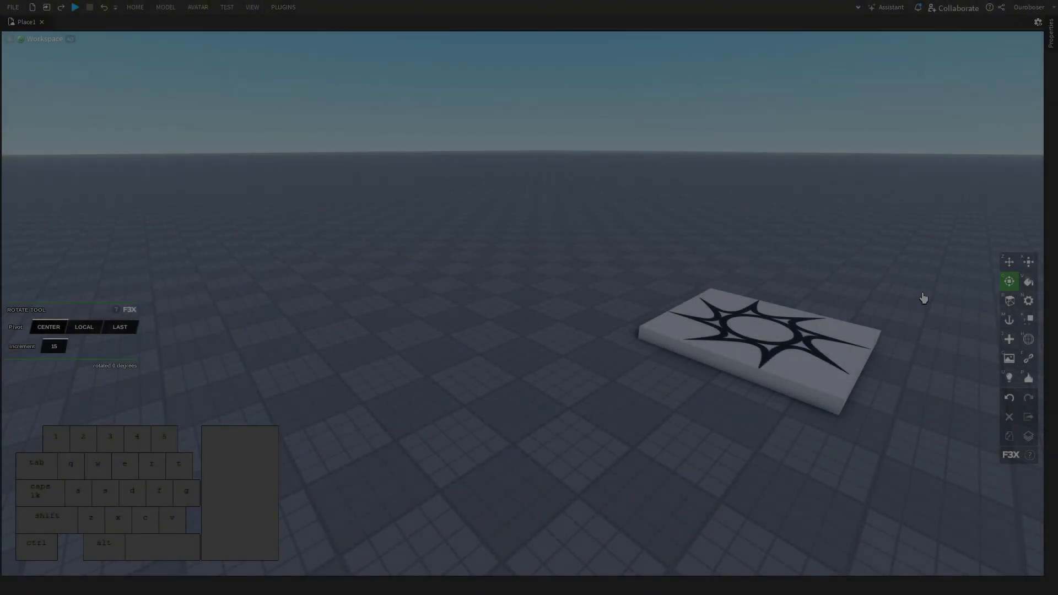
{"action": "left_click", "coordinate": [1028, 262]}
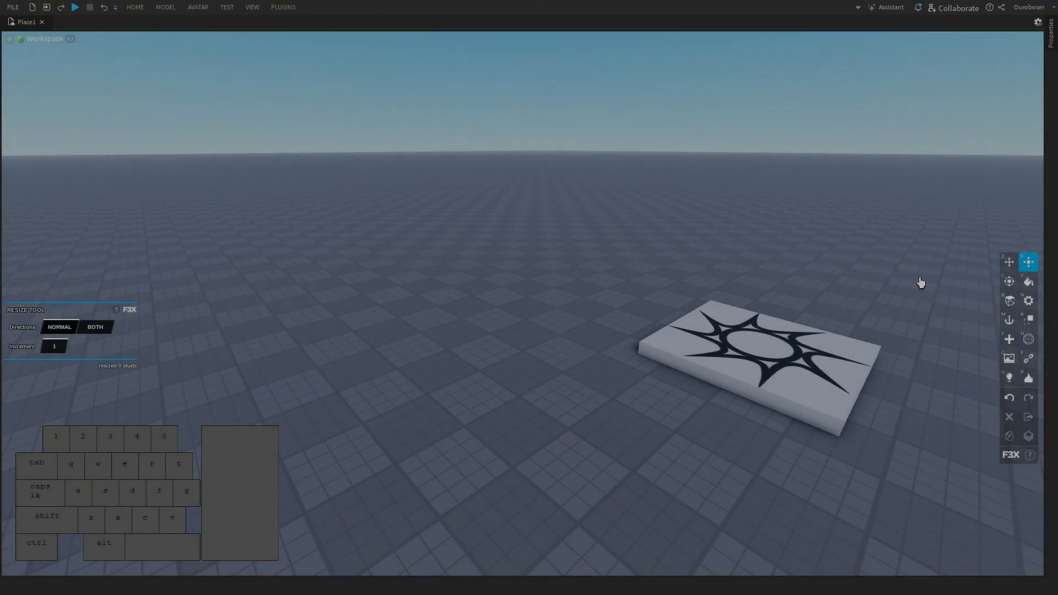
{"action": "left_click", "coordinate": [1009, 320]}
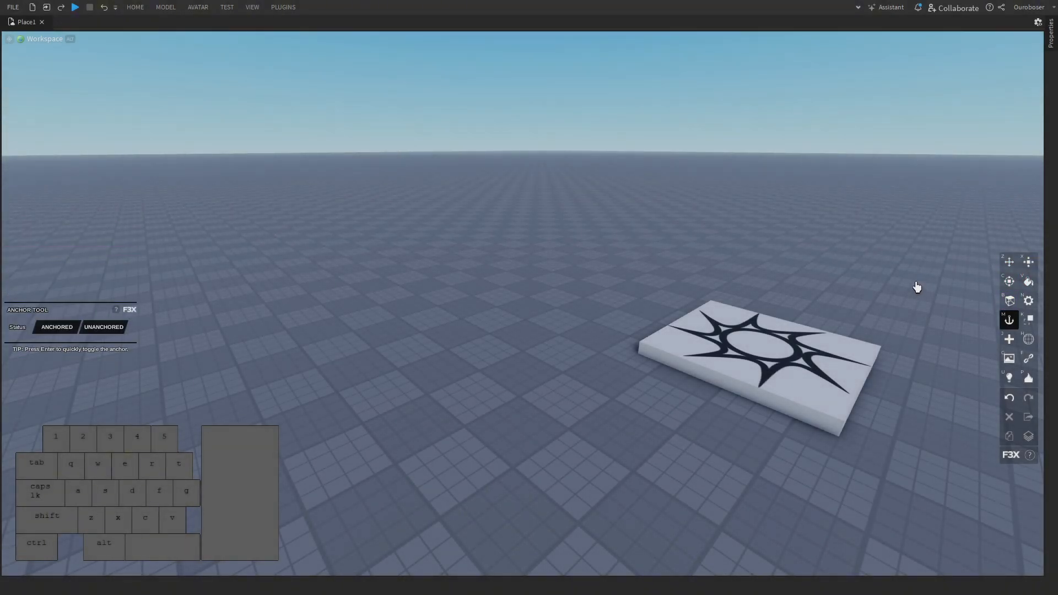
{"action": "scroll", "scroll_direction": "down", "scroll_amount": 3}
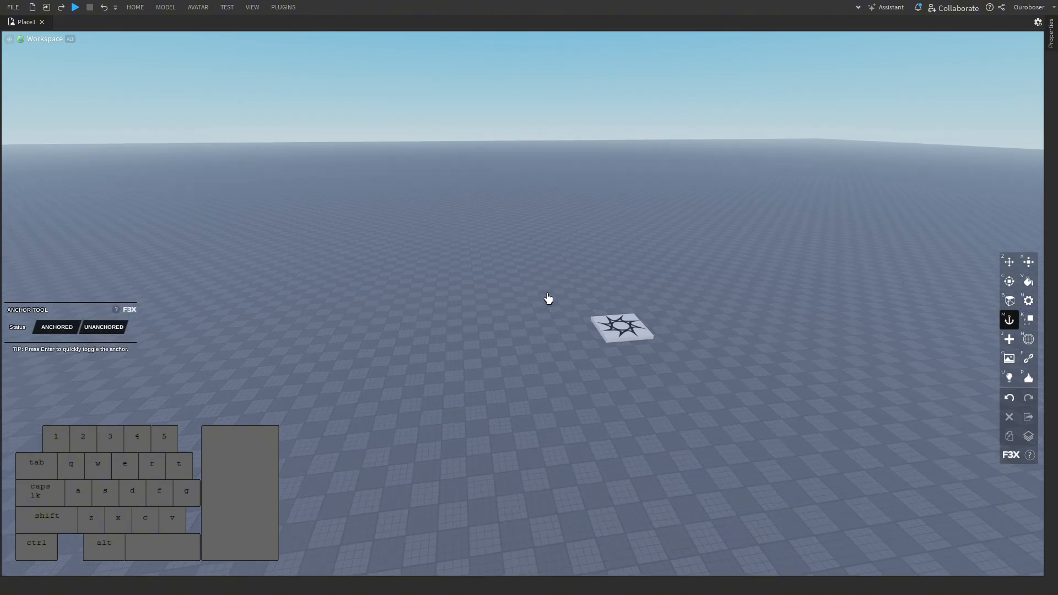
{"action": "left_click", "coordinate": [1027, 378]}
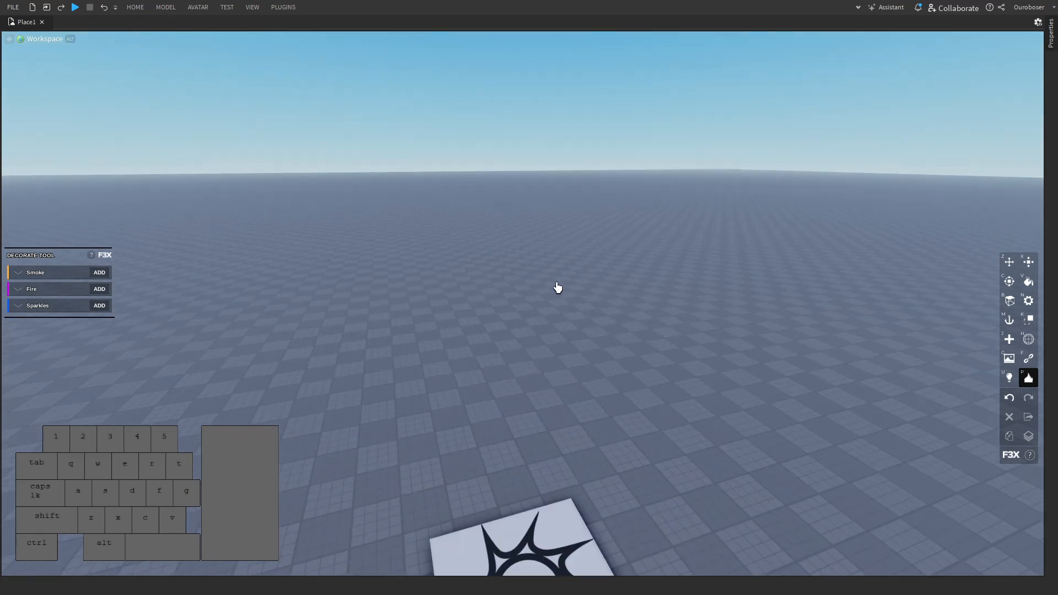
{"action": "left_click", "coordinate": [1008, 281]}
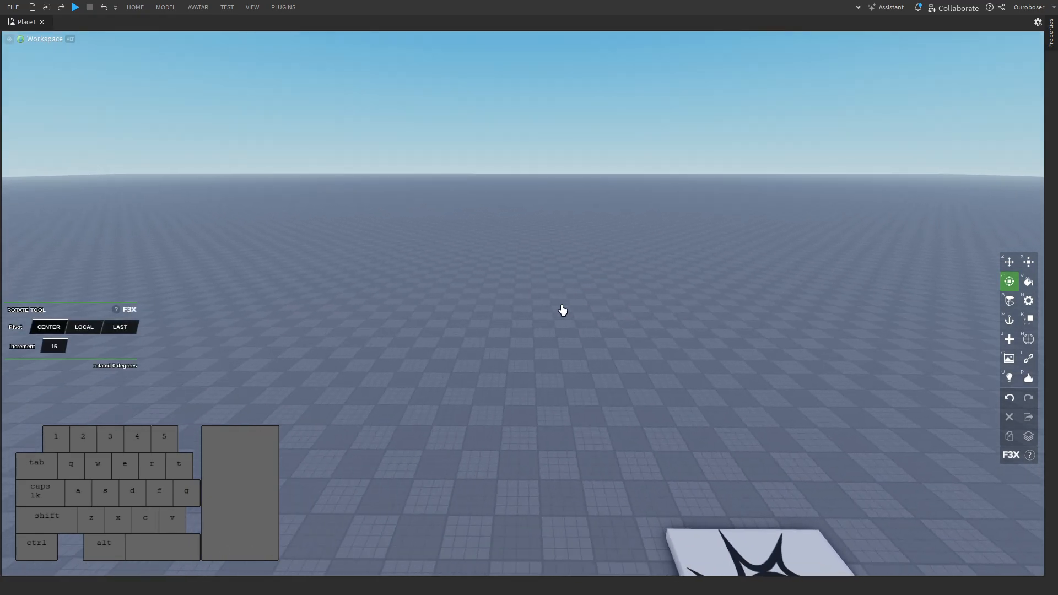
{"action": "key", "text": "w"}
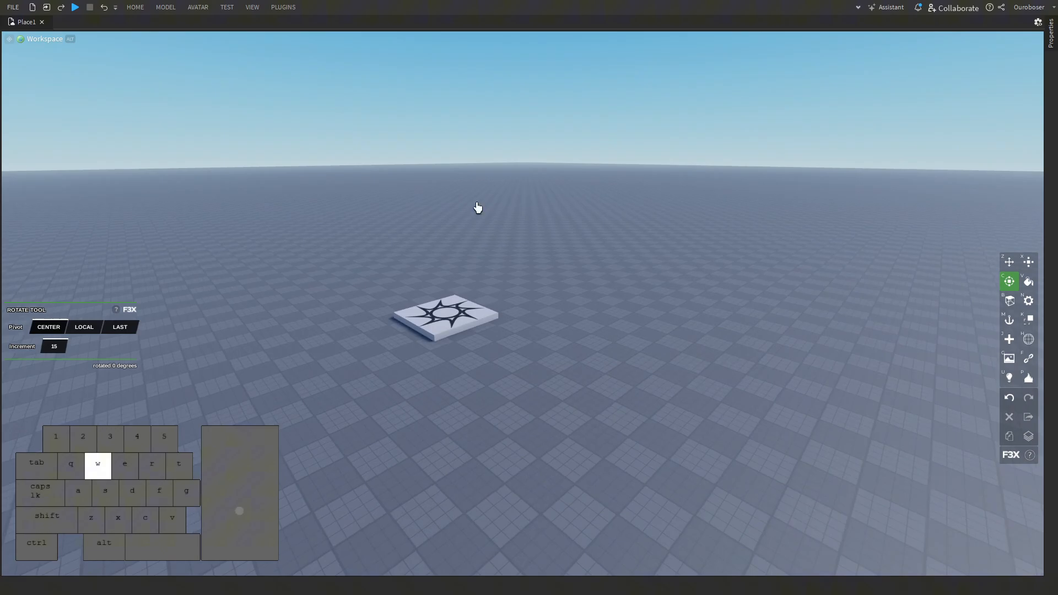
{"action": "left_click", "coordinate": [11, 7]}
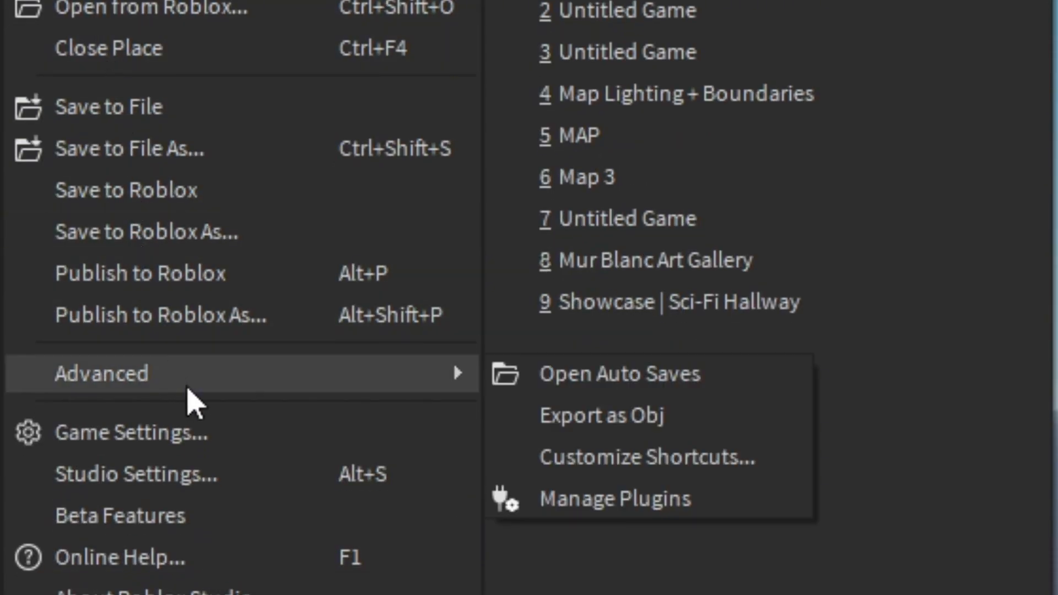
Step: In Customize Shortcuts, search the actions for 'move' and then 'part'
{"action": "left_click", "coordinate": [646, 456]}
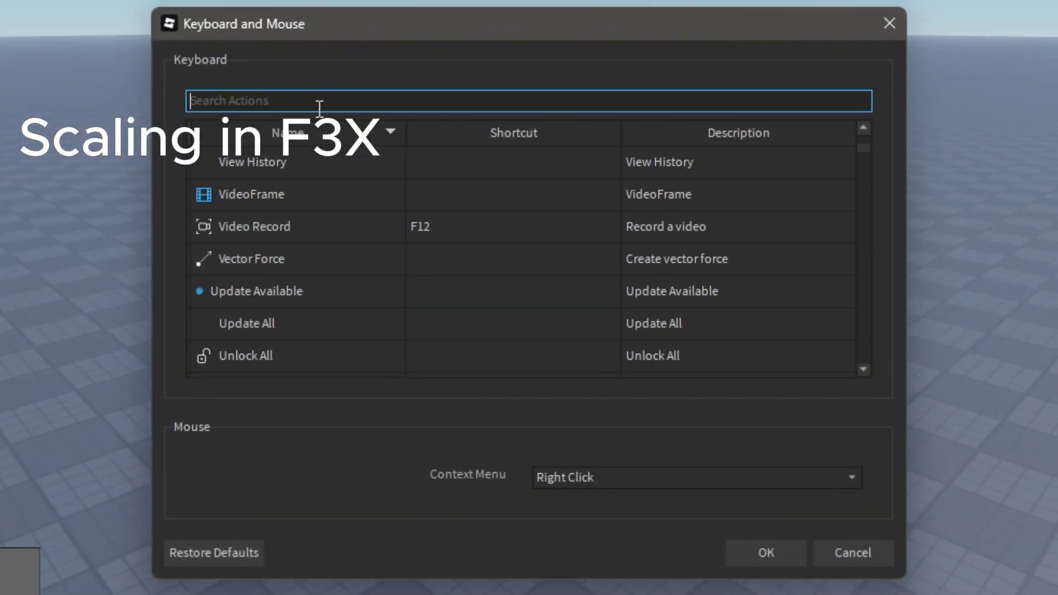
{"action": "type", "text": "mpve"}
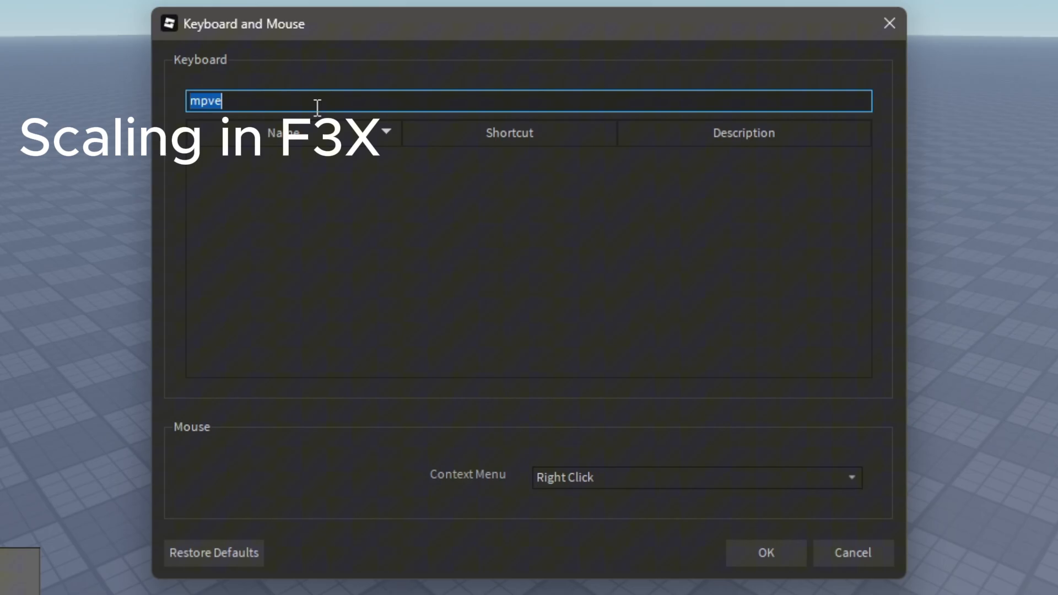
{"action": "type", "text": "move"}
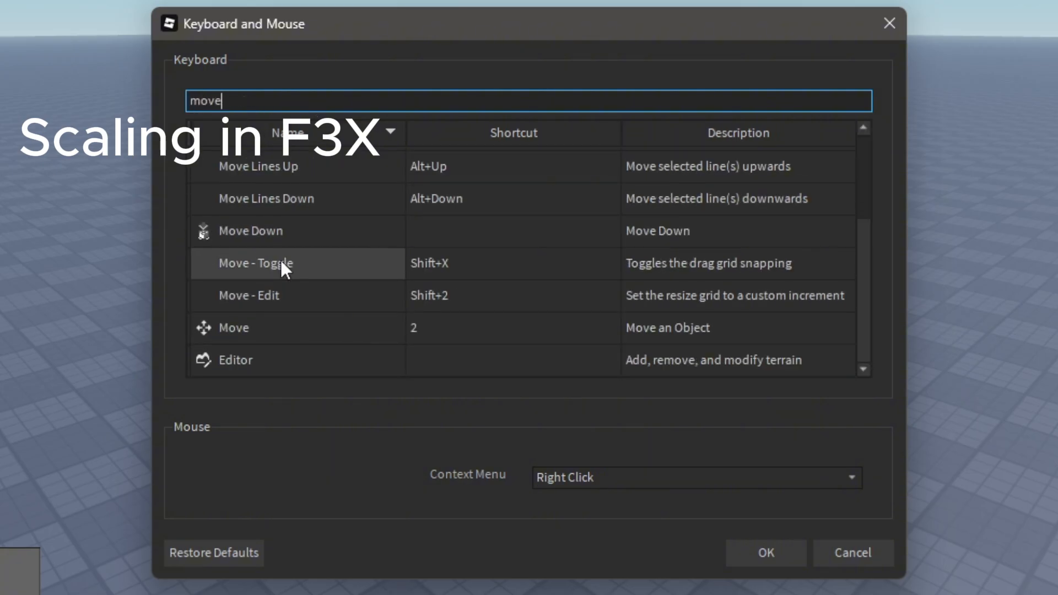
{"action": "type", "text": "part"}
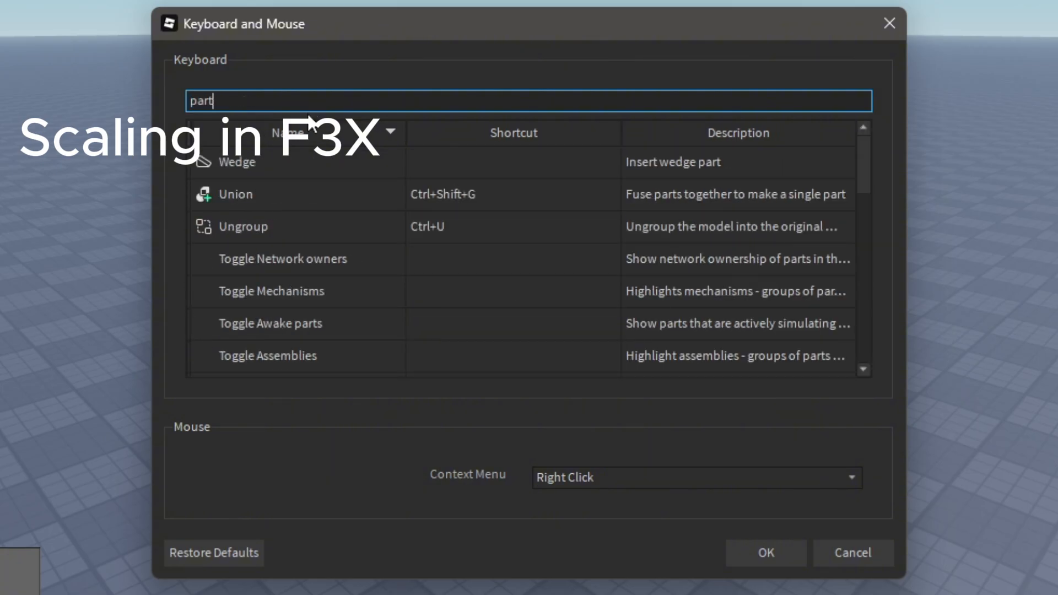
{"action": "left_click", "coordinate": [512, 162]}
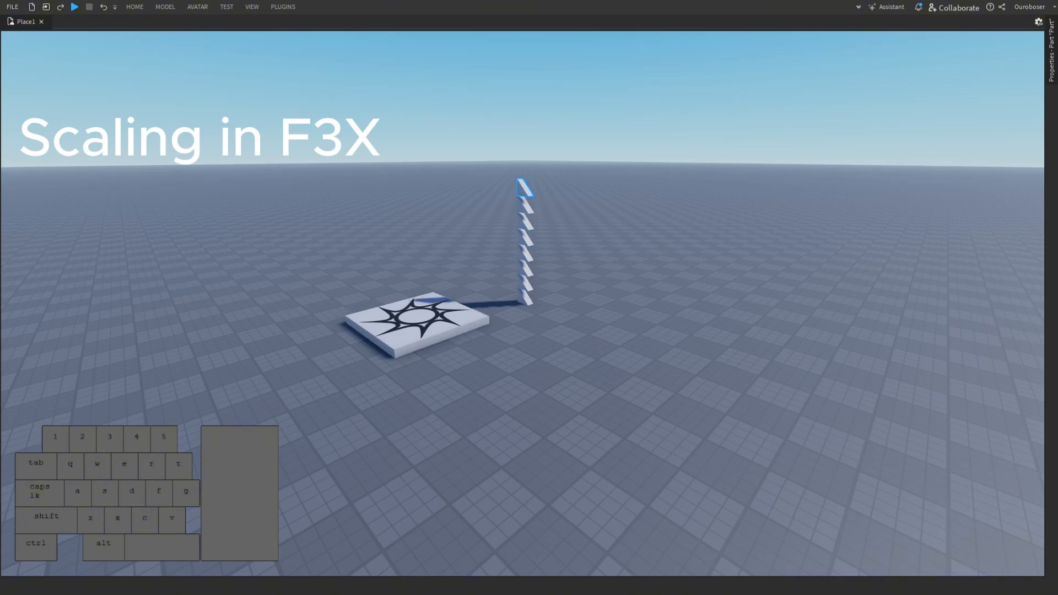
{"action": "key", "text": "shift"}
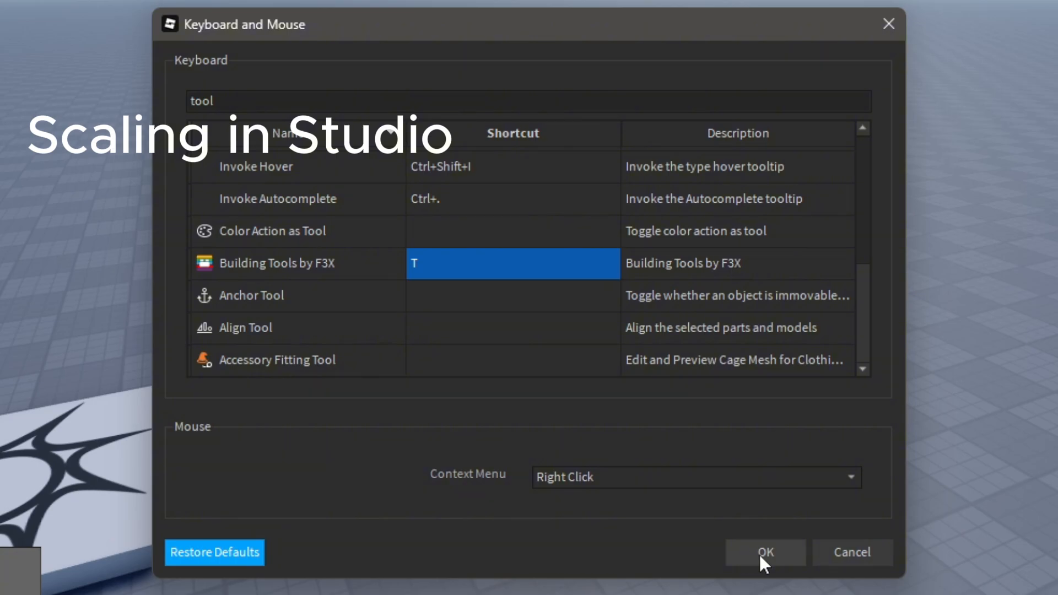
{"action": "mouse_move", "coordinate": [778, 555]}
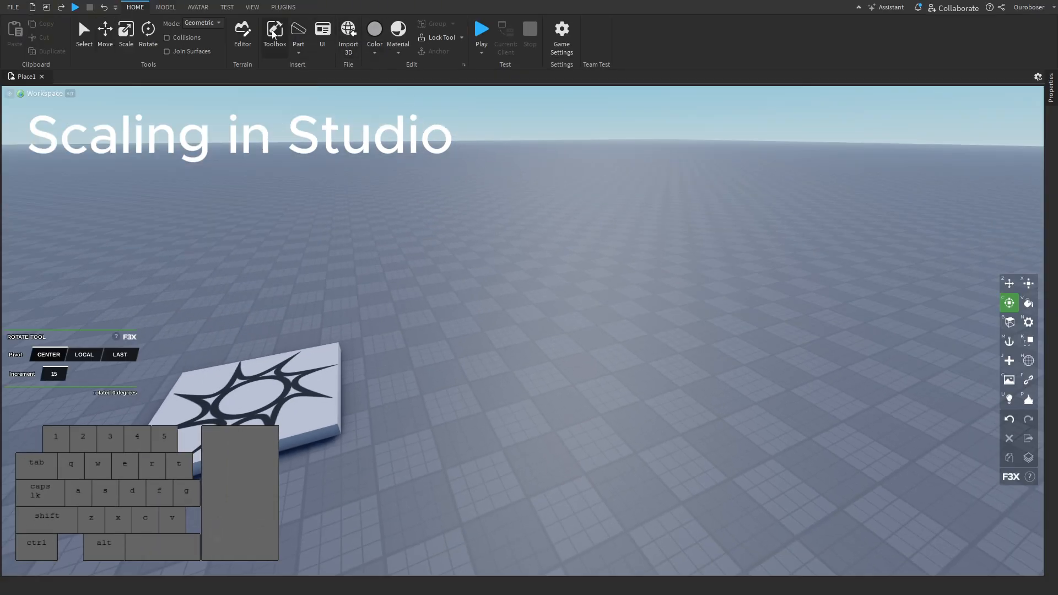
Step: Turn off the F3X tools, switch to Studio's Model tools and select both blocks
{"action": "left_click", "coordinate": [283, 7]}
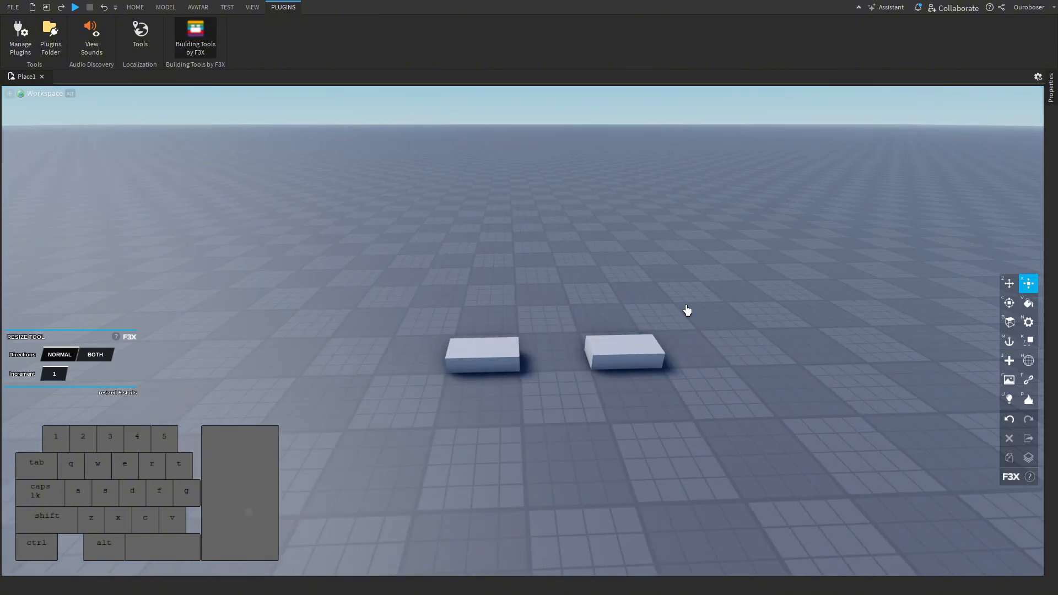
{"action": "left_click", "coordinate": [482, 352]}
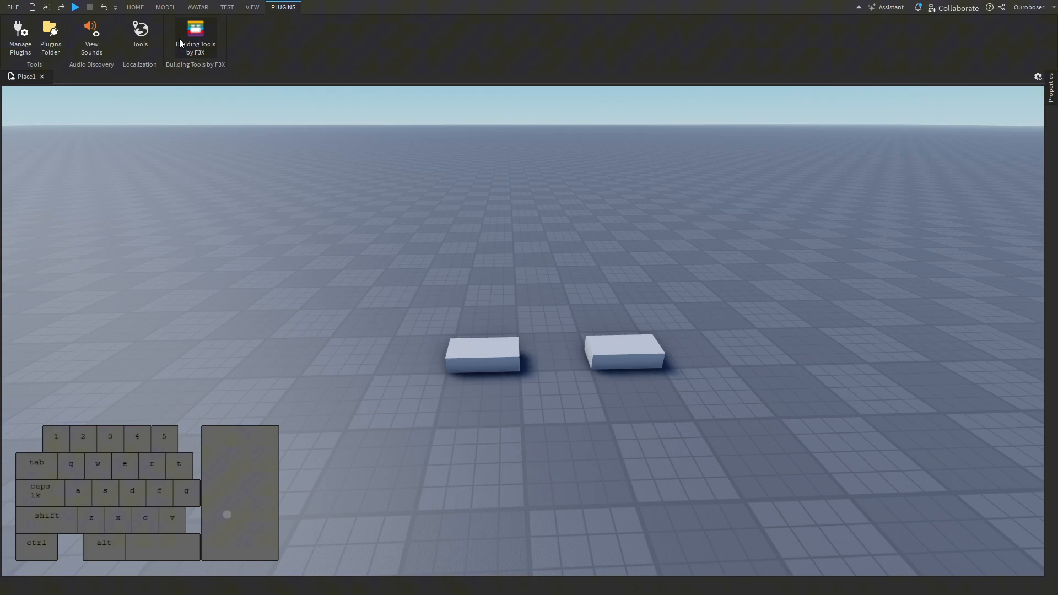
{"action": "left_click", "coordinate": [166, 6]}
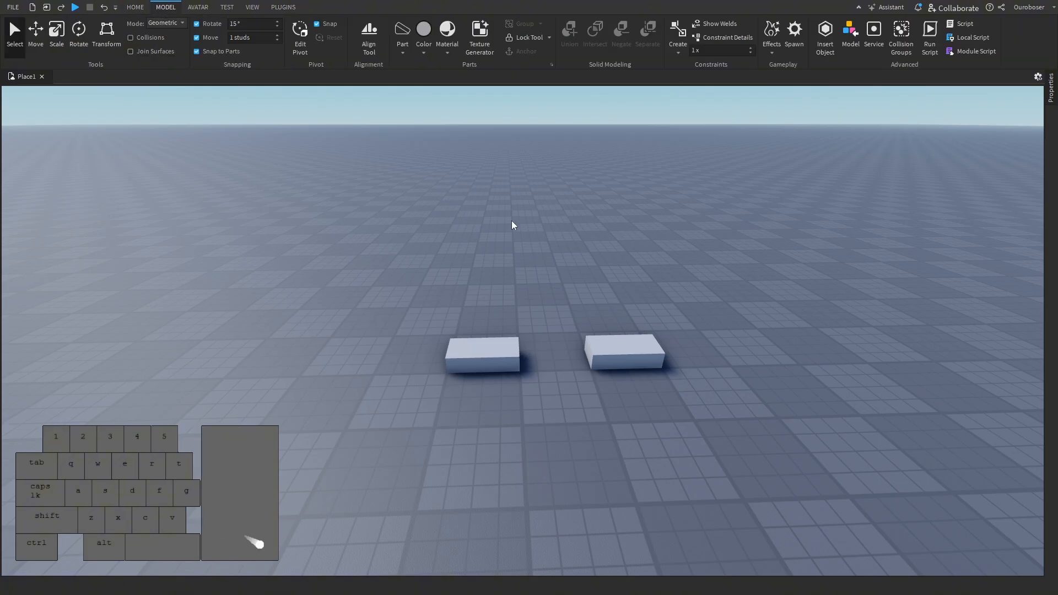
{"action": "mouse_move", "coordinate": [578, 56]}
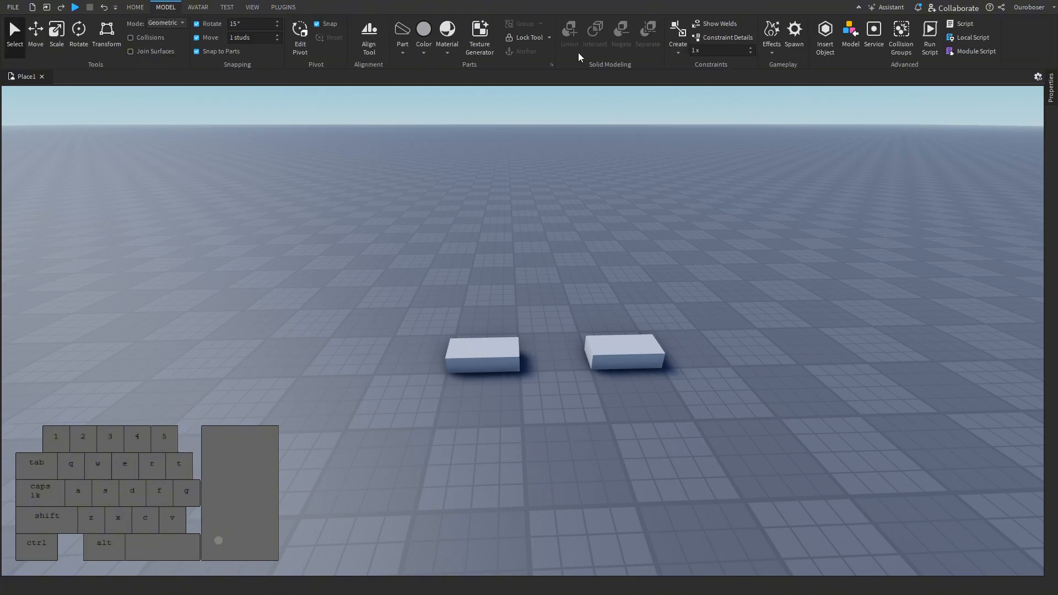
{"action": "mouse_move", "coordinate": [569, 31]}
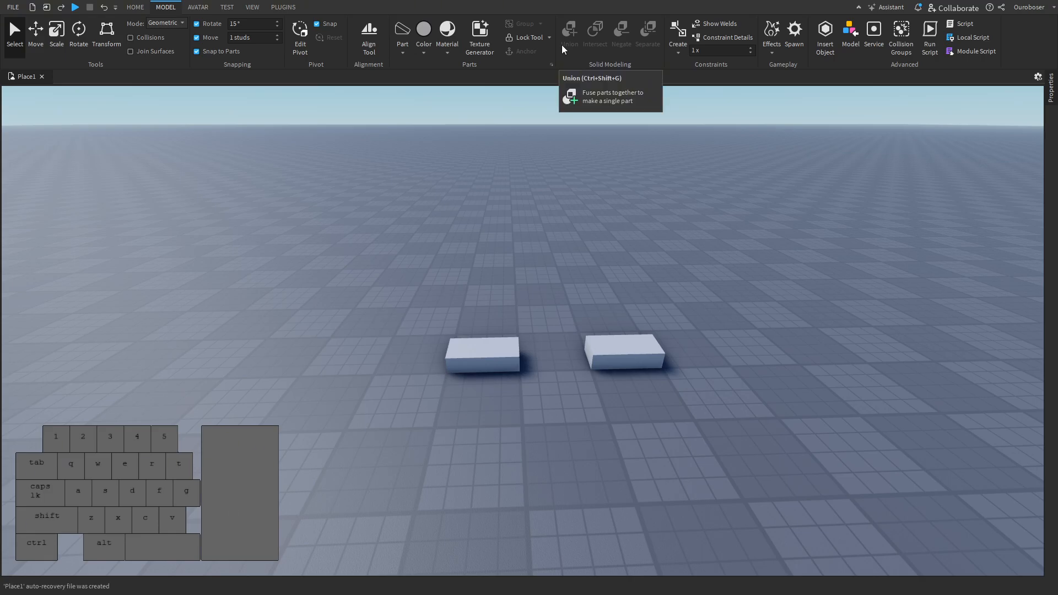
{"action": "left_click", "coordinate": [634, 350]}
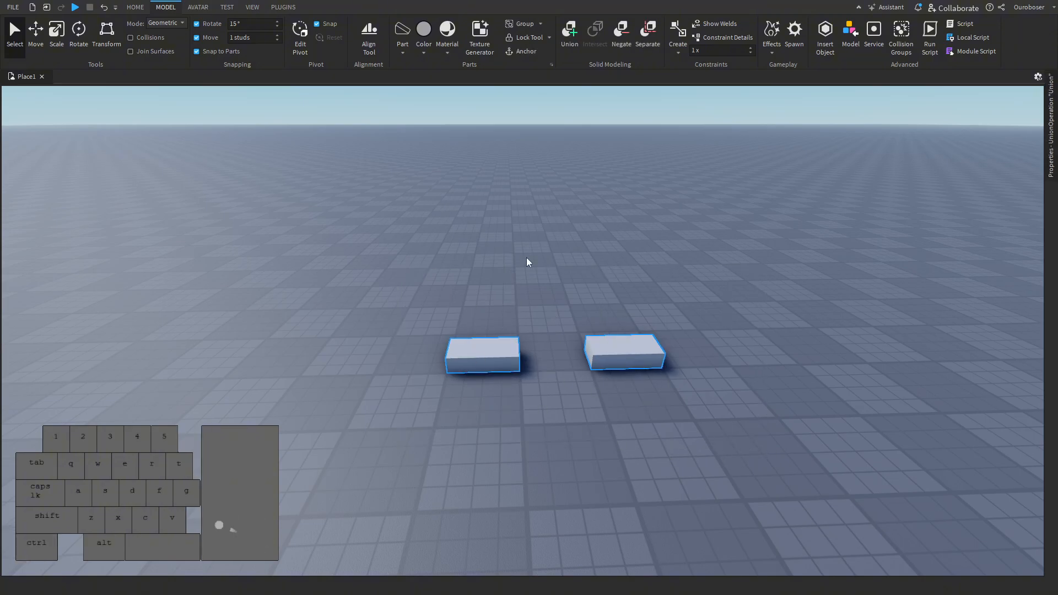
Step: Scale both blocks up into tall pillars, then separate them with Ctrl+Shift+U
{"action": "left_click", "coordinate": [56, 34]}
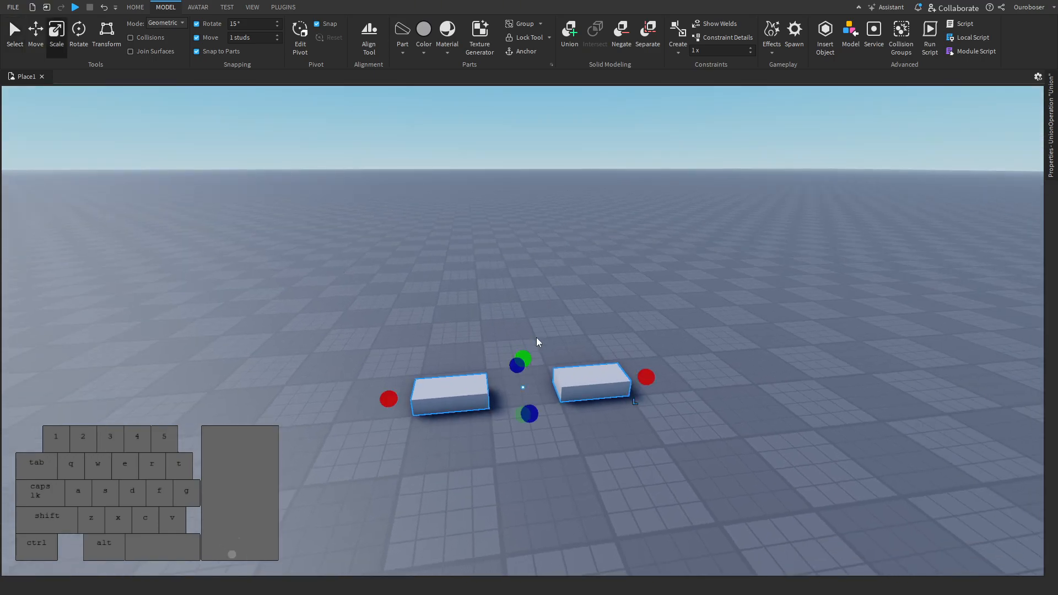
{"action": "left_click_drag", "start_coordinate": [523, 356], "coordinate": [523, 272]}
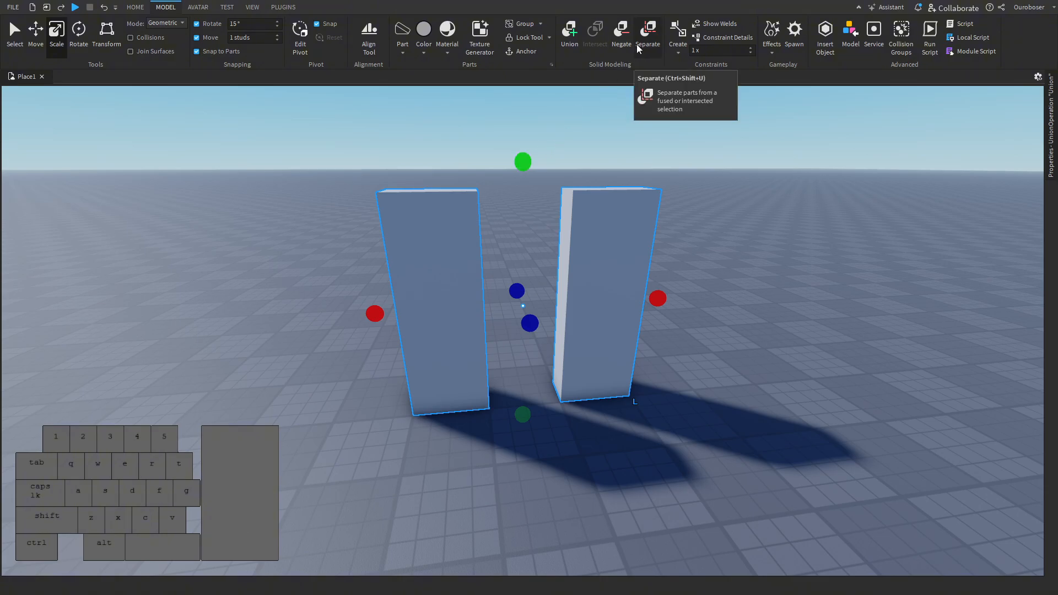
{"action": "key", "text": "shift"}
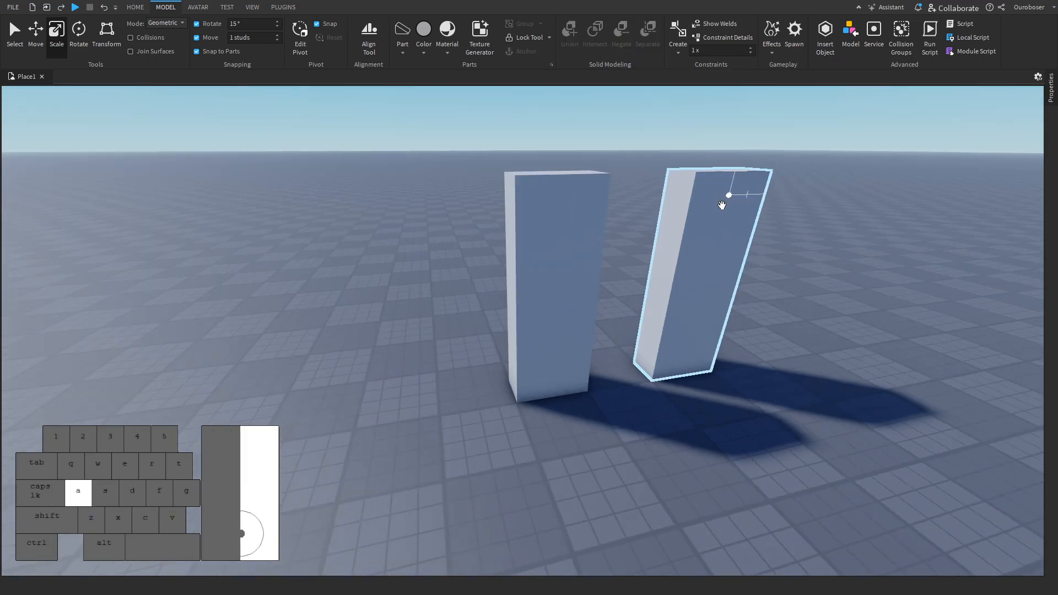
{"action": "left_click", "coordinate": [569, 35]}
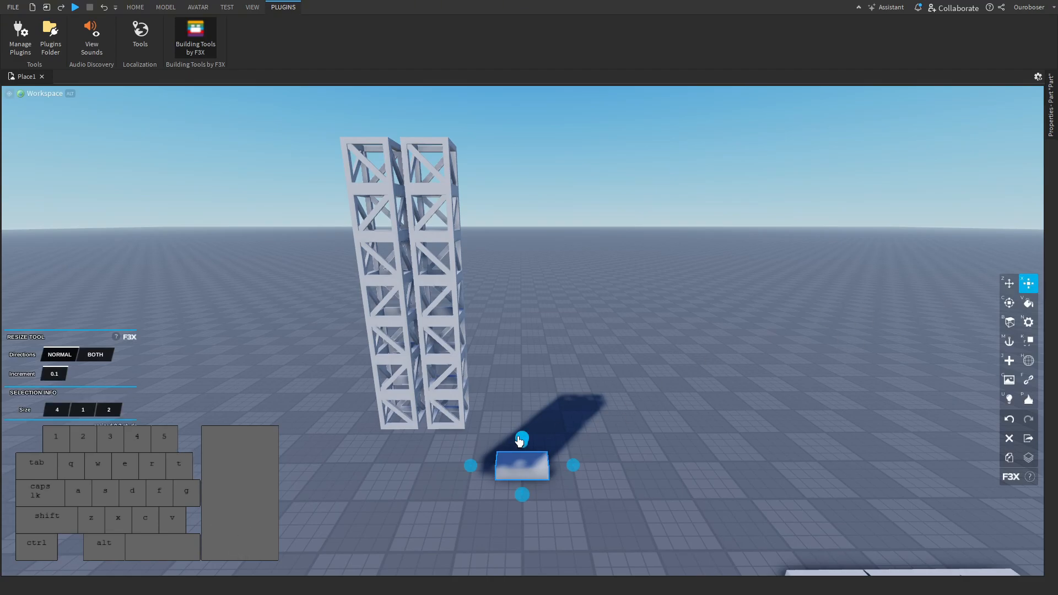
Step: Stretch the small block into a pillar with F3X Resize, then to about 23 studs with native Scale
{"action": "left_click_drag", "start_coordinate": [521, 440], "coordinate": [509, 266]}
{"action": "type", "text": "15"}
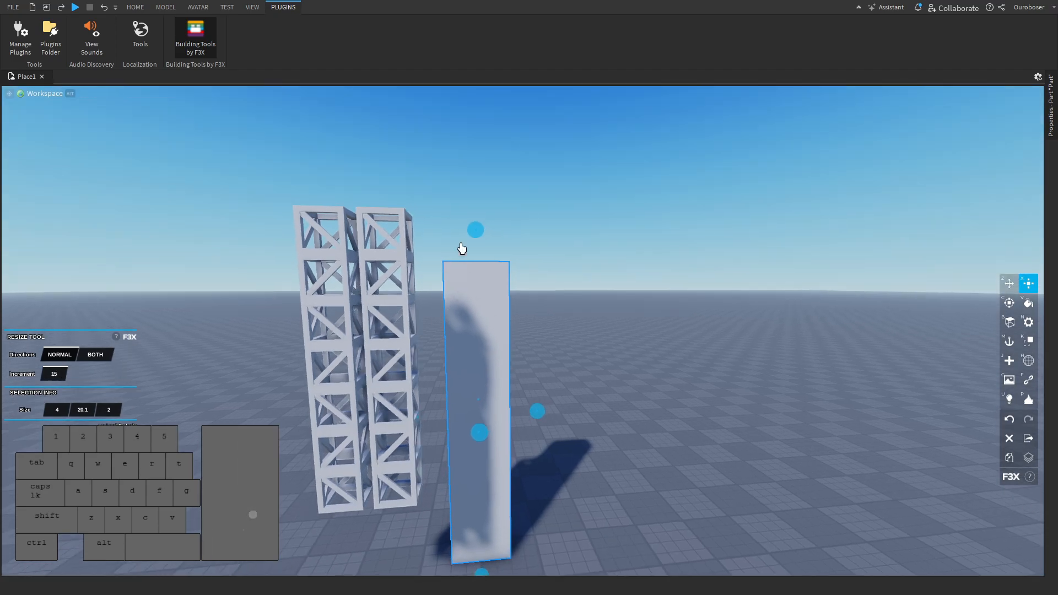
{"action": "mouse_move", "coordinate": [474, 231]}
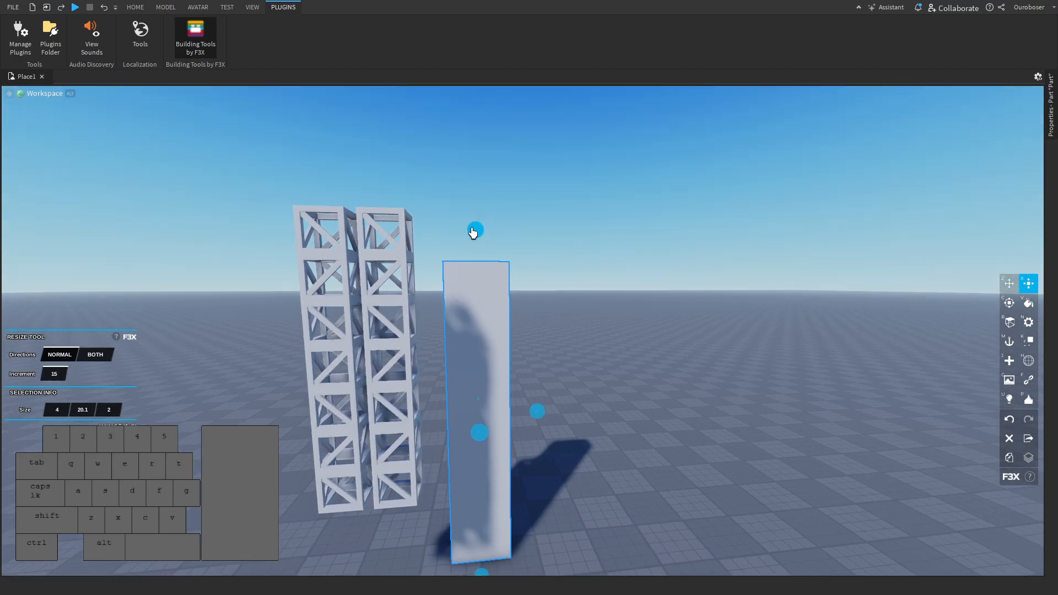
{"action": "left_click", "coordinate": [95, 354]}
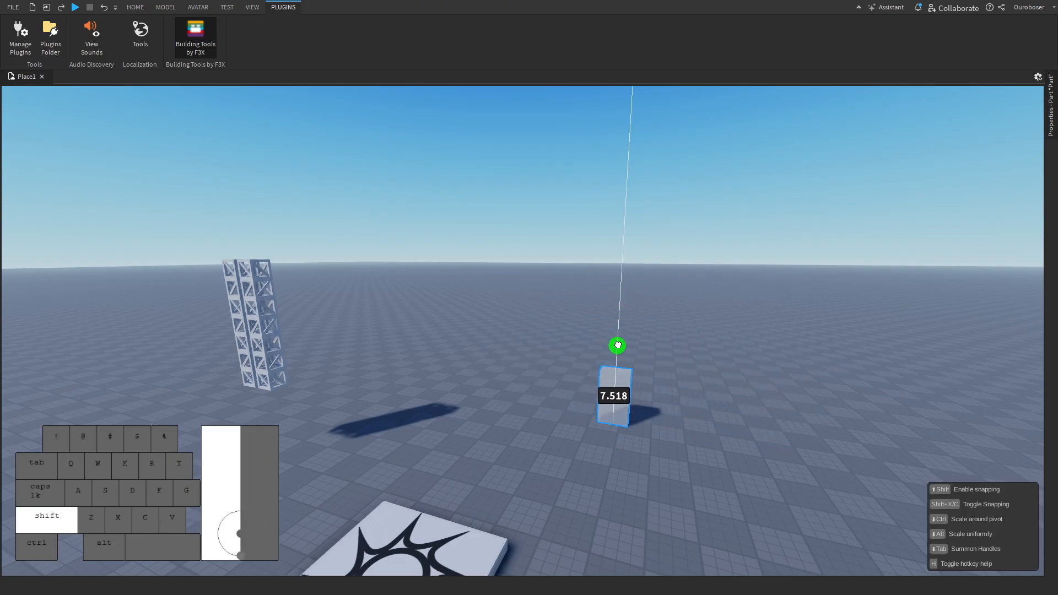
{"action": "left_click_drag", "start_coordinate": [617, 345], "coordinate": [622, 224]}
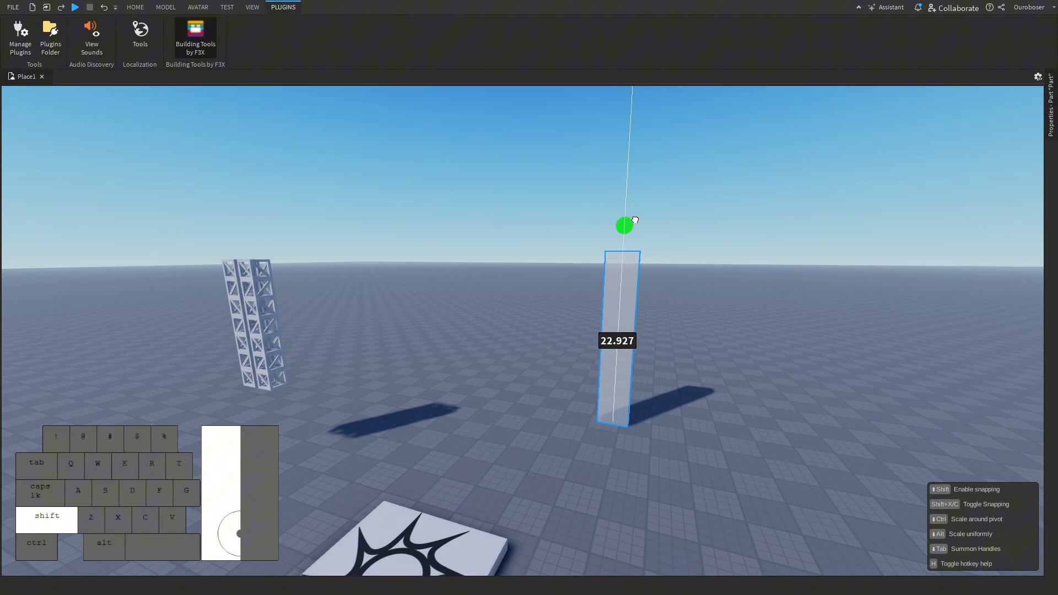
{"action": "left_click_drag", "start_coordinate": [623, 225], "coordinate": [626, 188]}
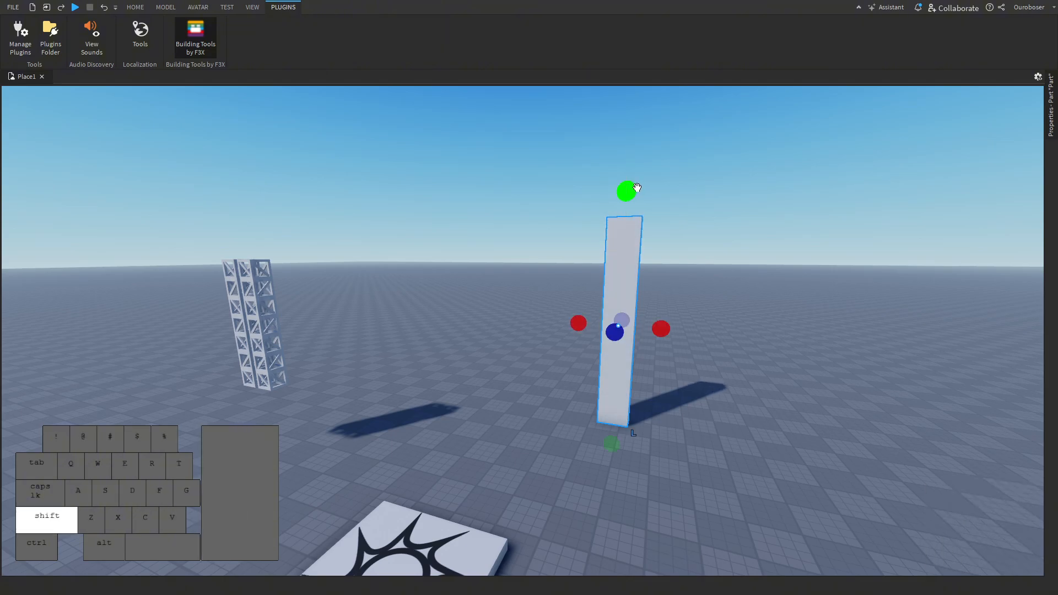
{"action": "left_click_drag", "start_coordinate": [625, 191], "coordinate": [620, 271]}
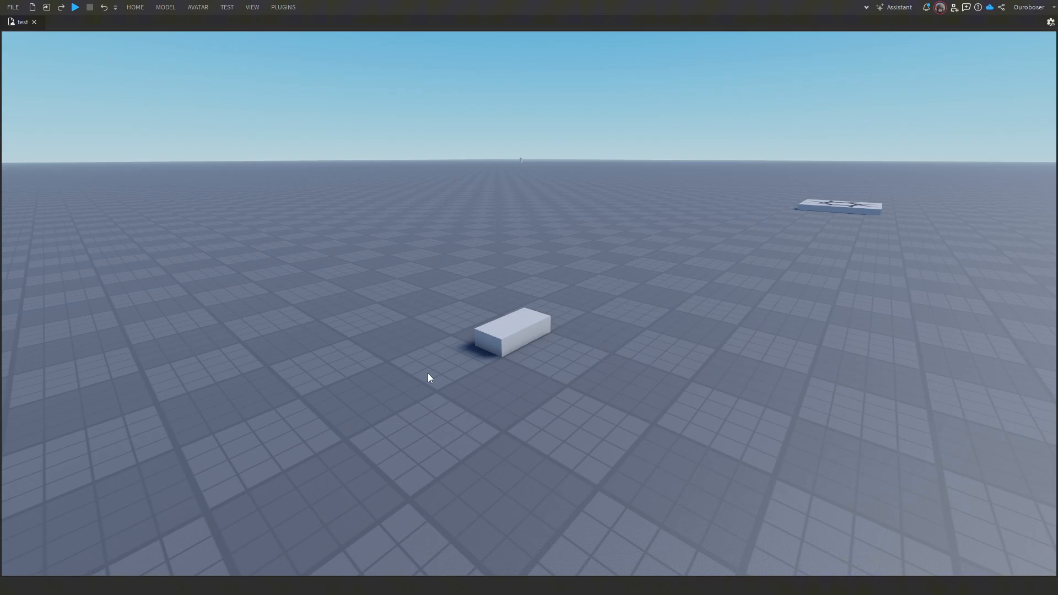
Step: Lengthen the second block with native Scale, then resize it along its length with F3X Resize
{"action": "left_click", "coordinate": [511, 330]}
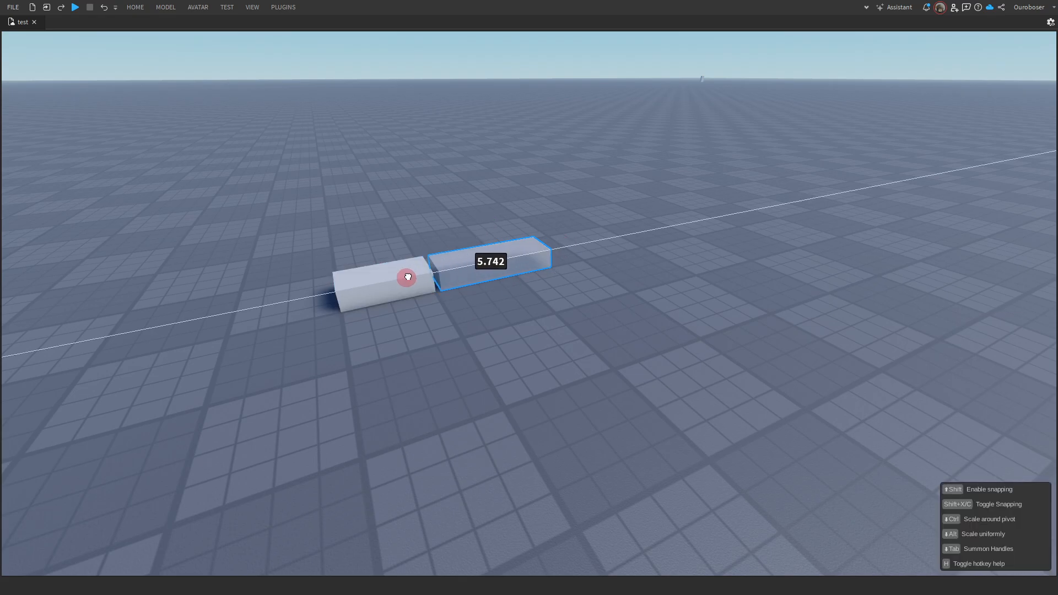
{"action": "left_click", "coordinate": [165, 7]}
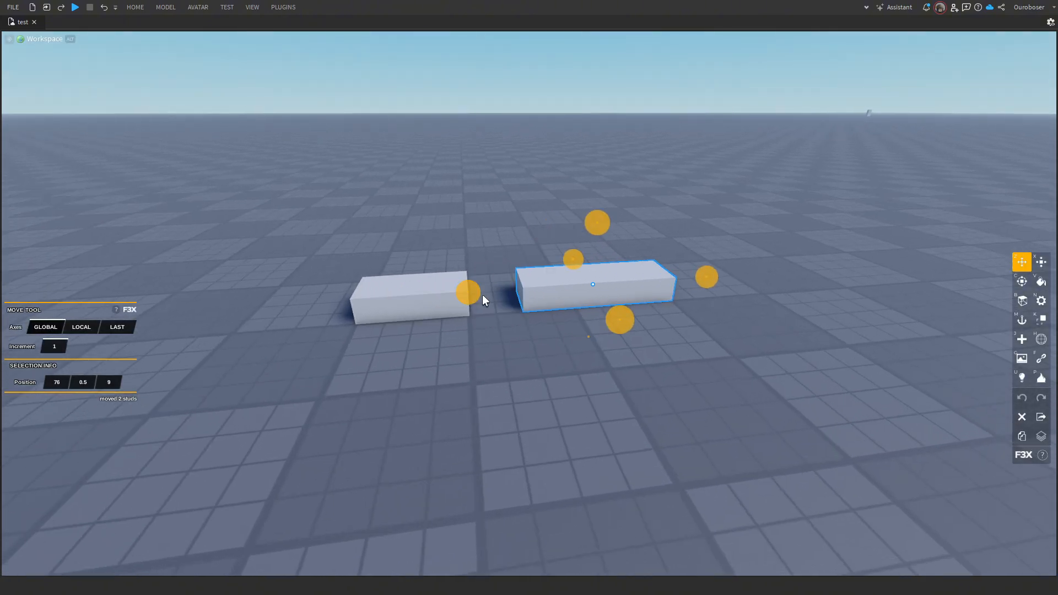
{"action": "left_click", "coordinate": [1041, 263]}
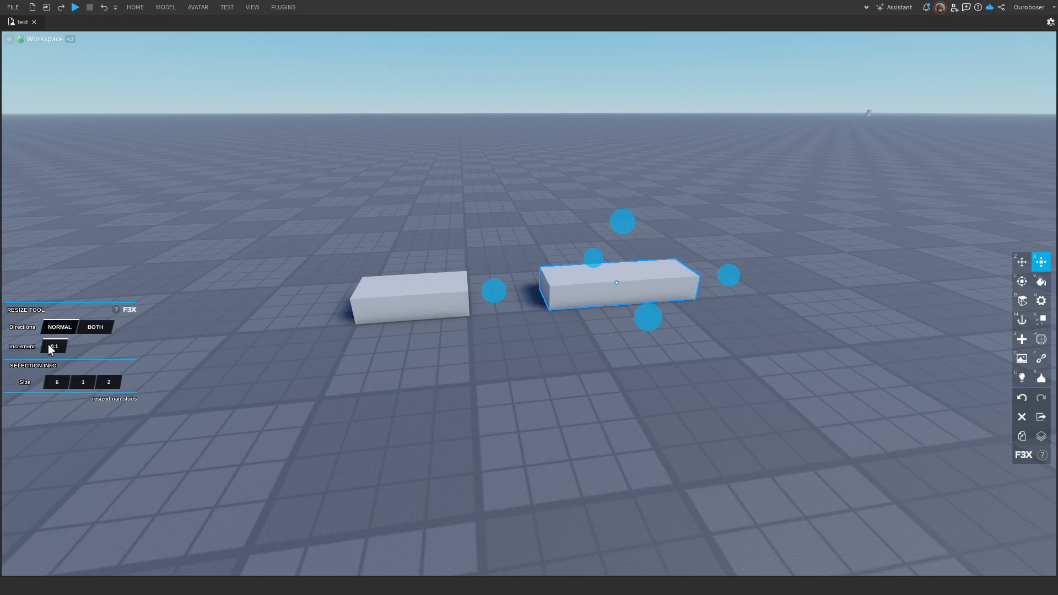
{"action": "left_click_drag", "start_coordinate": [493, 290], "coordinate": [422, 308]}
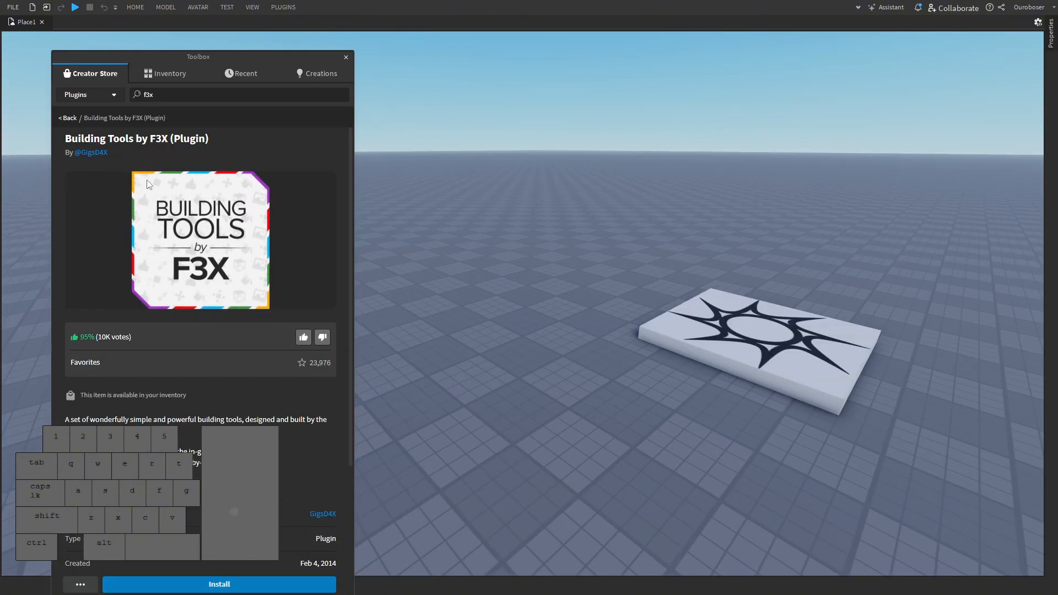
Step: Scroll the Creator Store page for the Building Tools by F3X plugin
{"action": "scroll", "scroll_direction": "down", "scroll_amount": 3}
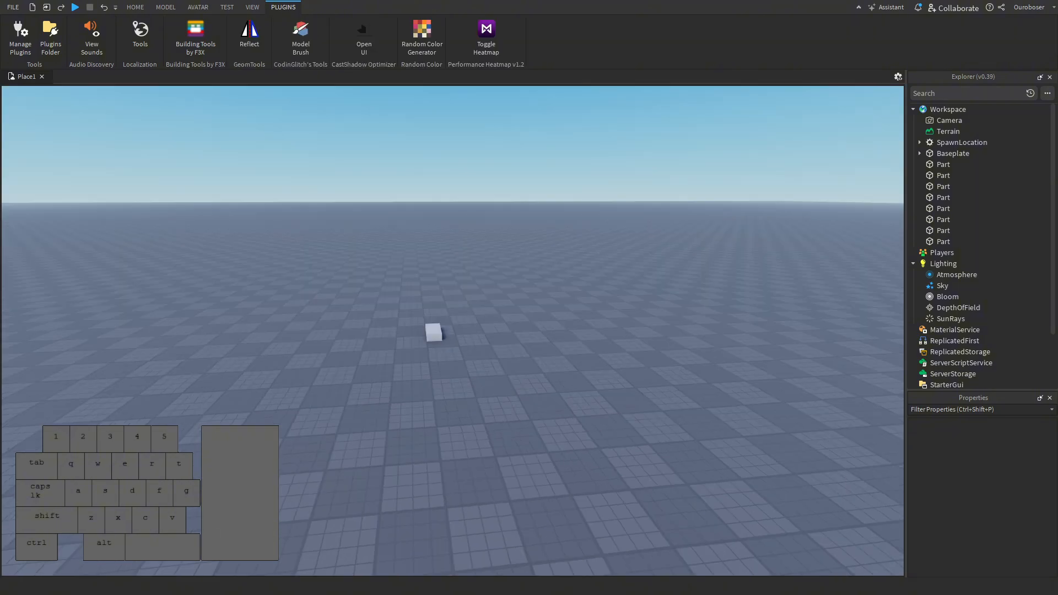
Step: Scale the part to a 26-stud slab and pick the right-hand slab to mirror with Reflect
{"action": "key", "text": "w"}
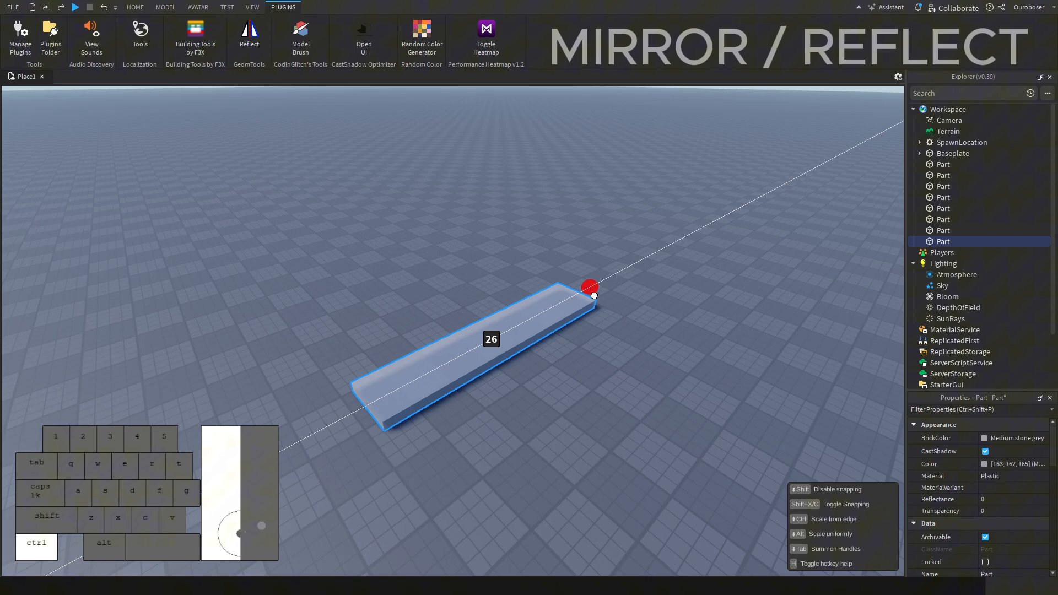
{"action": "left_click", "coordinate": [248, 35]}
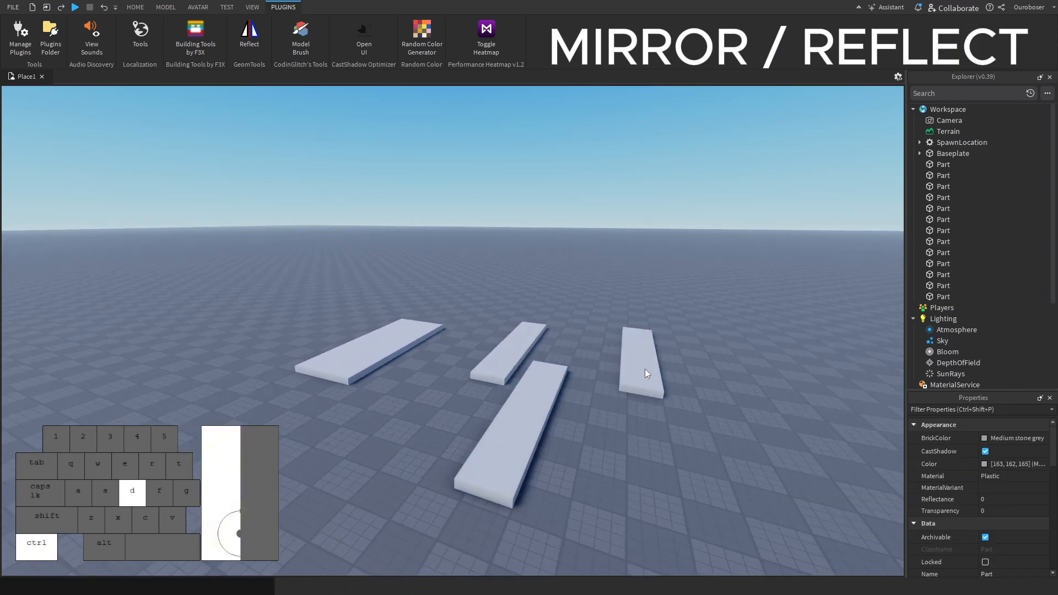
{"action": "left_click", "coordinate": [249, 34]}
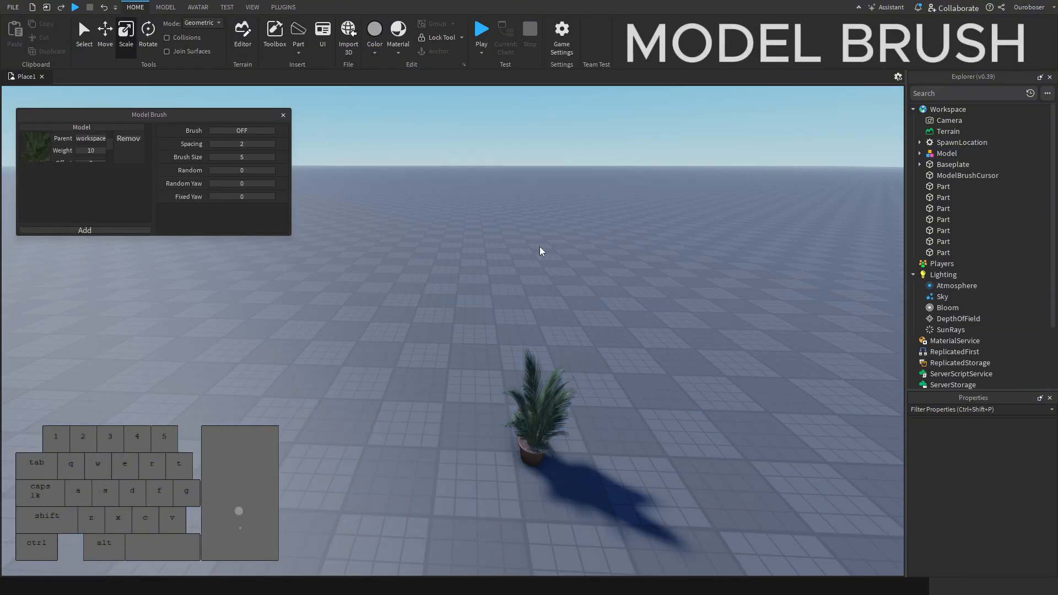
Step: Paint a dense ring of potted palm plants around the baseplate with Model Brush ON
{"action": "left_click", "coordinate": [533, 418]}
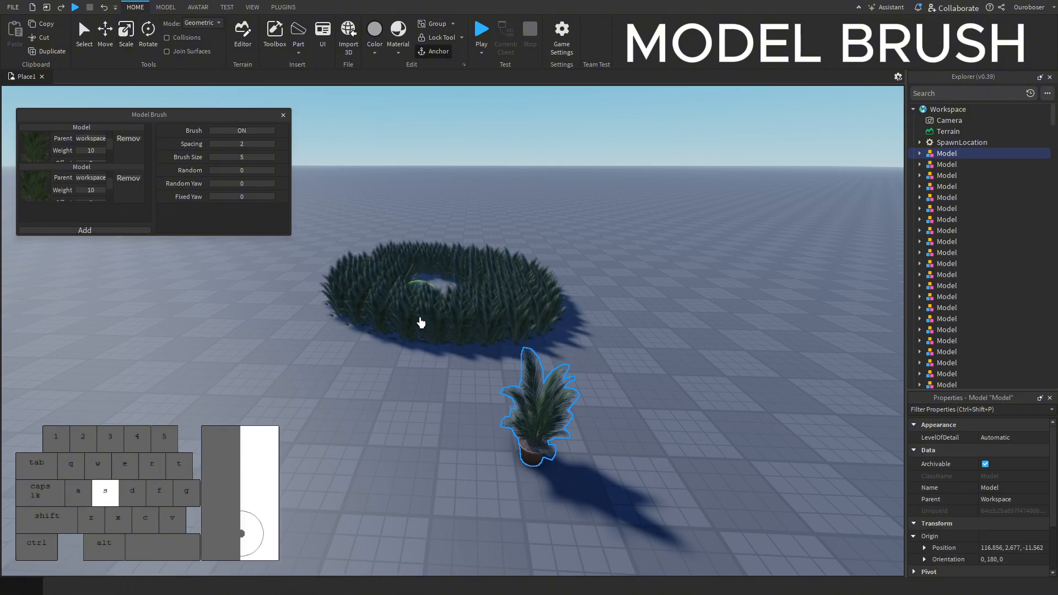
{"action": "left_click", "coordinate": [283, 7]}
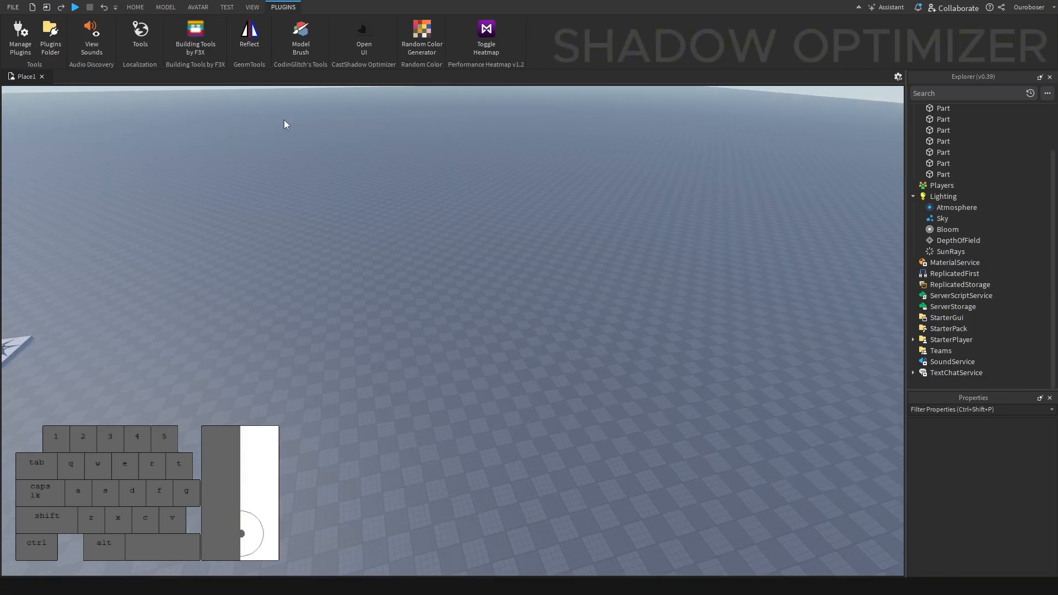
Step: Run CastShadow Optimizer with maximum size 1, 1, 1 to drop shadows on small parts
{"action": "left_click", "coordinate": [363, 34]}
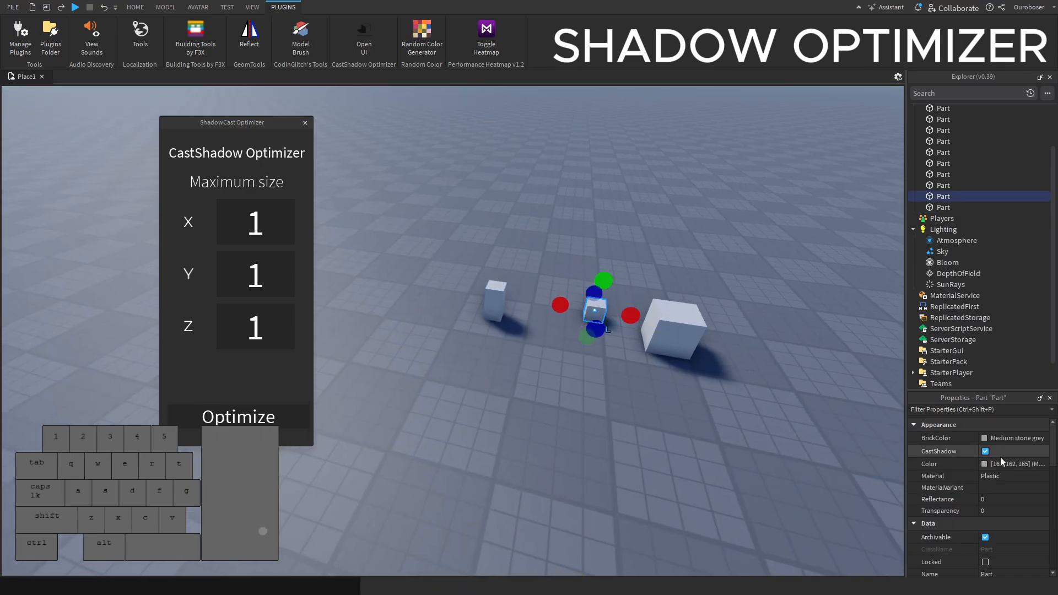
{"action": "left_click", "coordinate": [237, 416]}
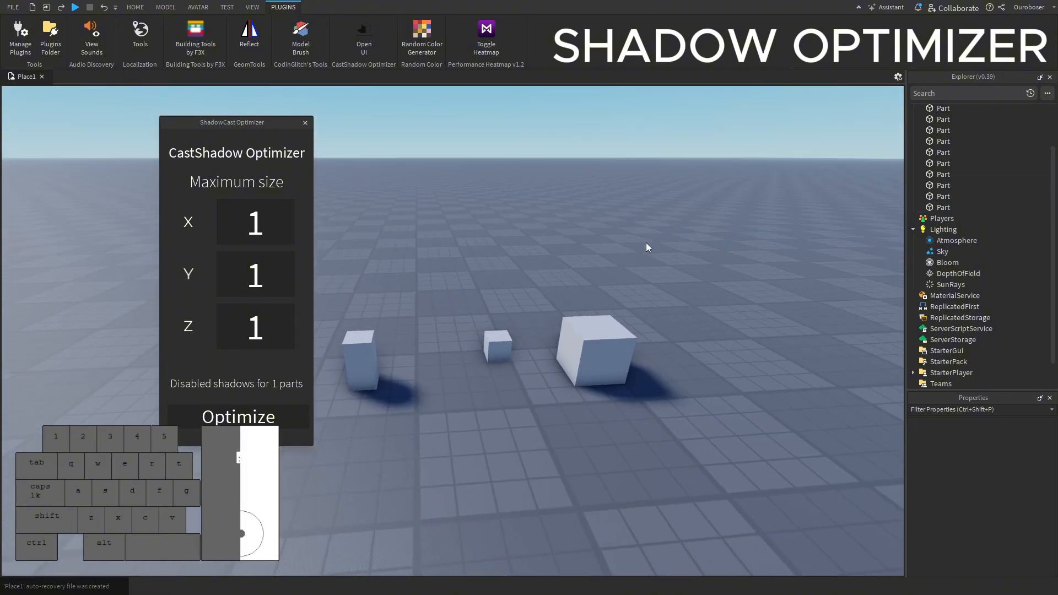
{"action": "left_click", "coordinate": [495, 337]}
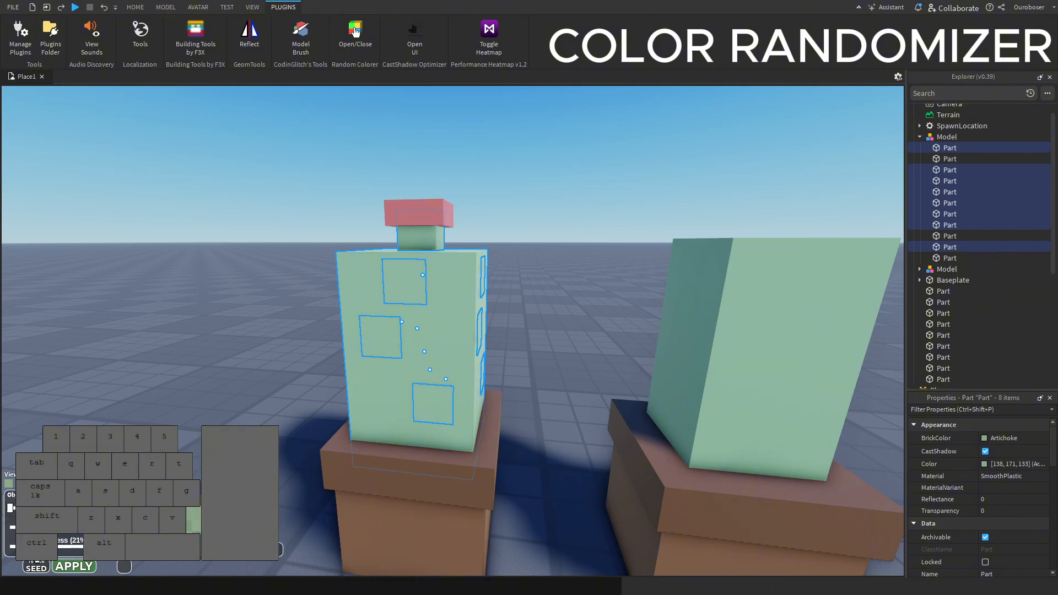
Step: Apply Random Colorer to the potted block model's parts, giving pale green and pink colours
{"action": "left_click", "coordinate": [74, 567]}
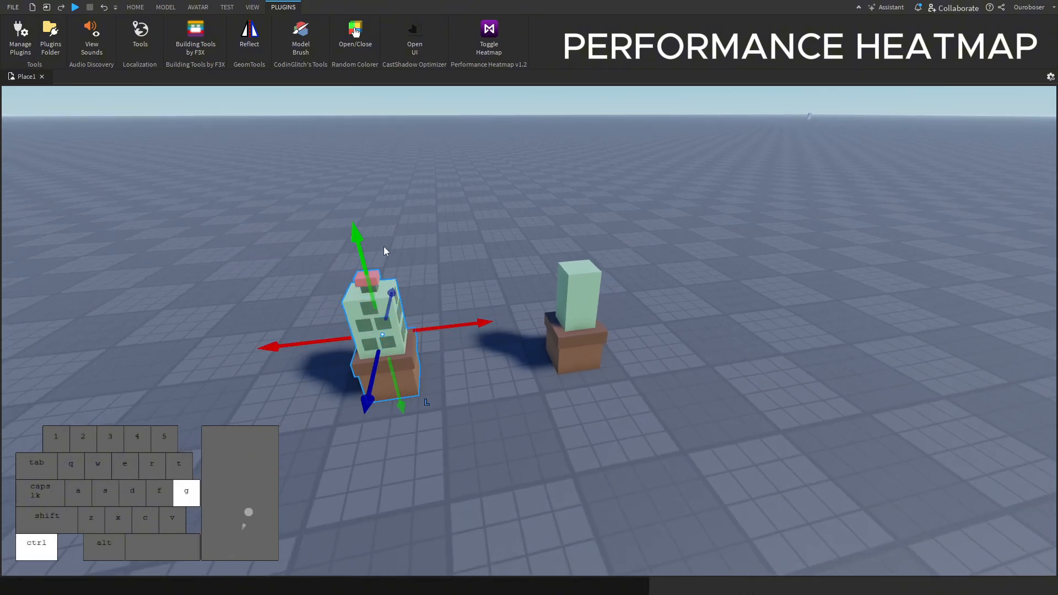
Step: Toggle the Performance Heatmap on both block models and list them under Amounts as medium elements
{"action": "left_click", "coordinate": [489, 34]}
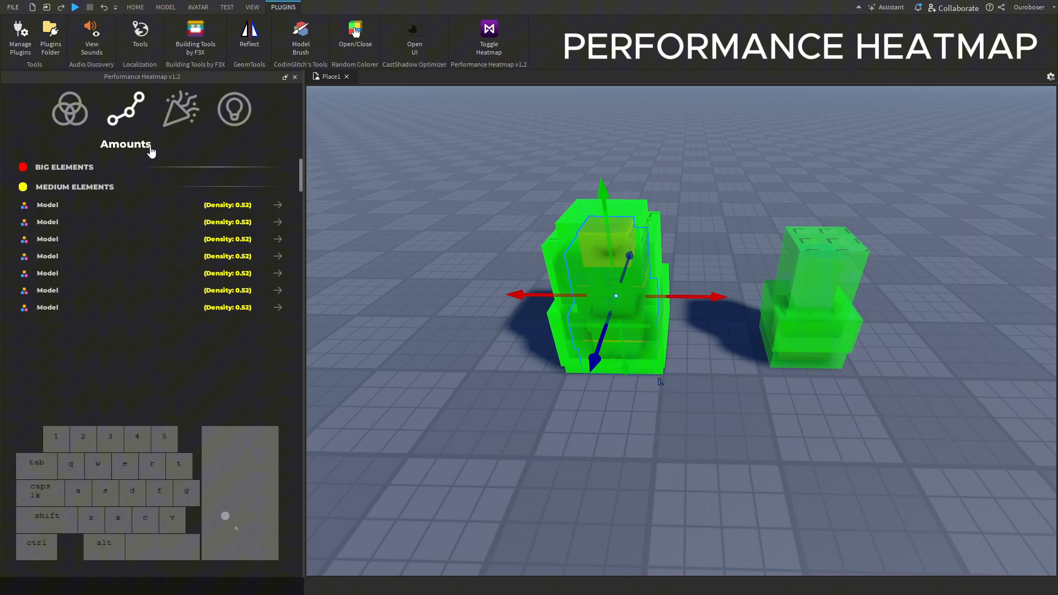
{"action": "left_click", "coordinate": [71, 108]}
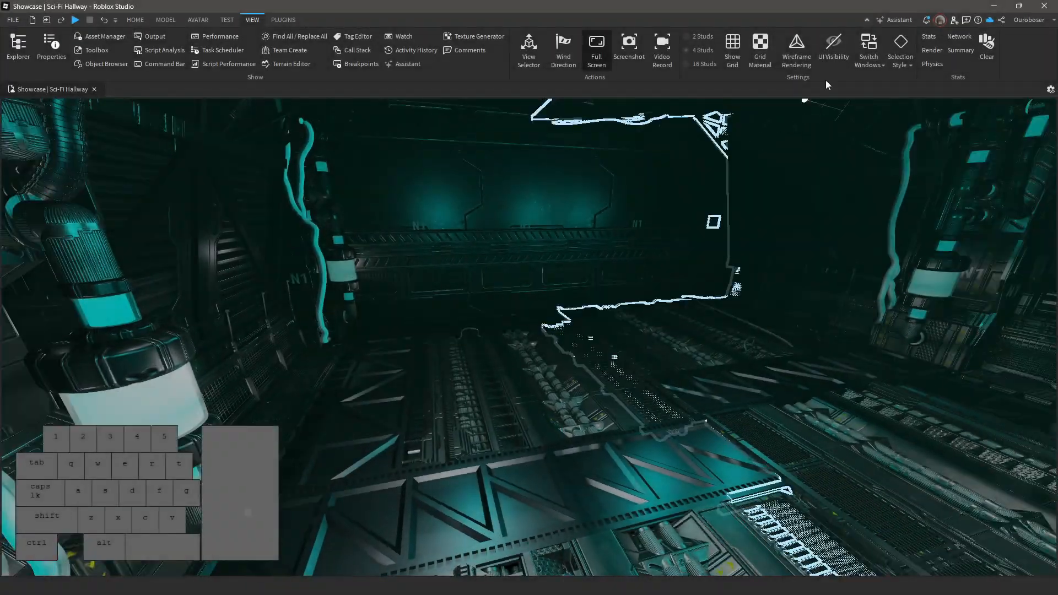
Step: Toggle the Performance Heatmap density view over the Sci-Fi Hallway showcase
{"action": "left_click", "coordinate": [596, 47]}
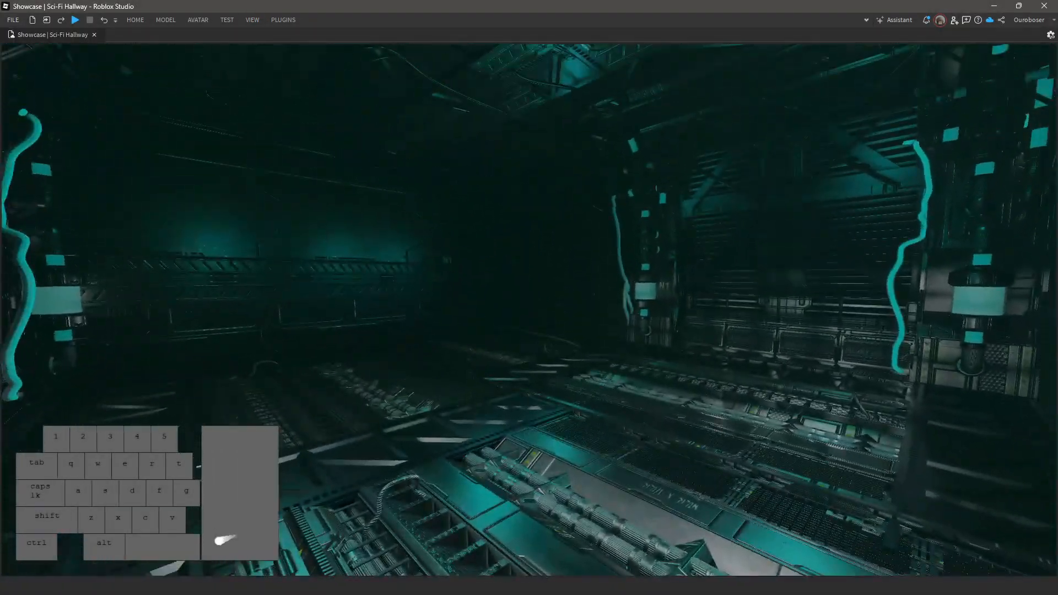
{"action": "left_click", "coordinate": [283, 20]}
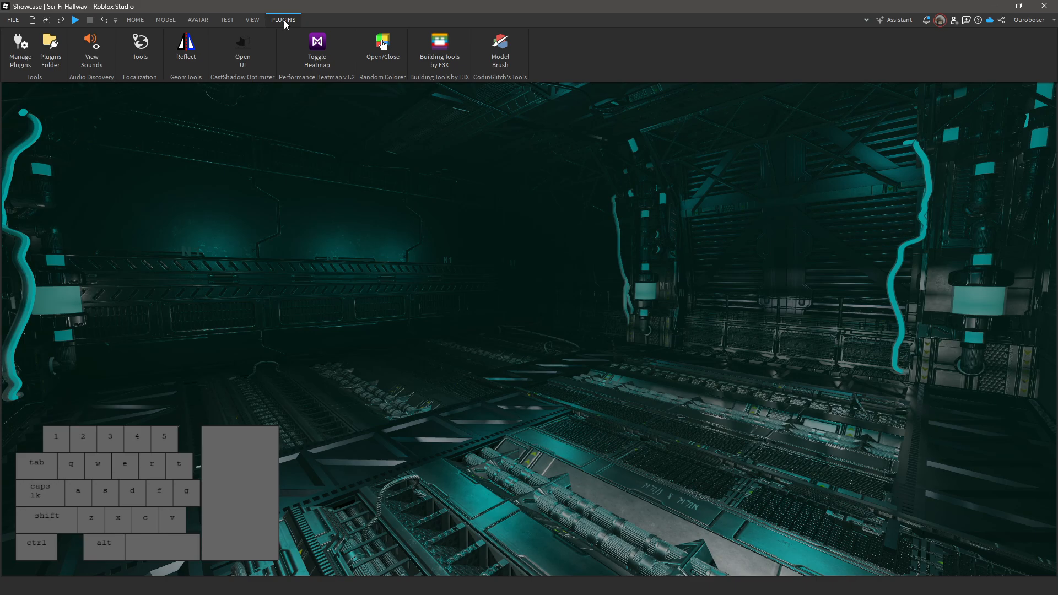
{"action": "left_click", "coordinate": [316, 47]}
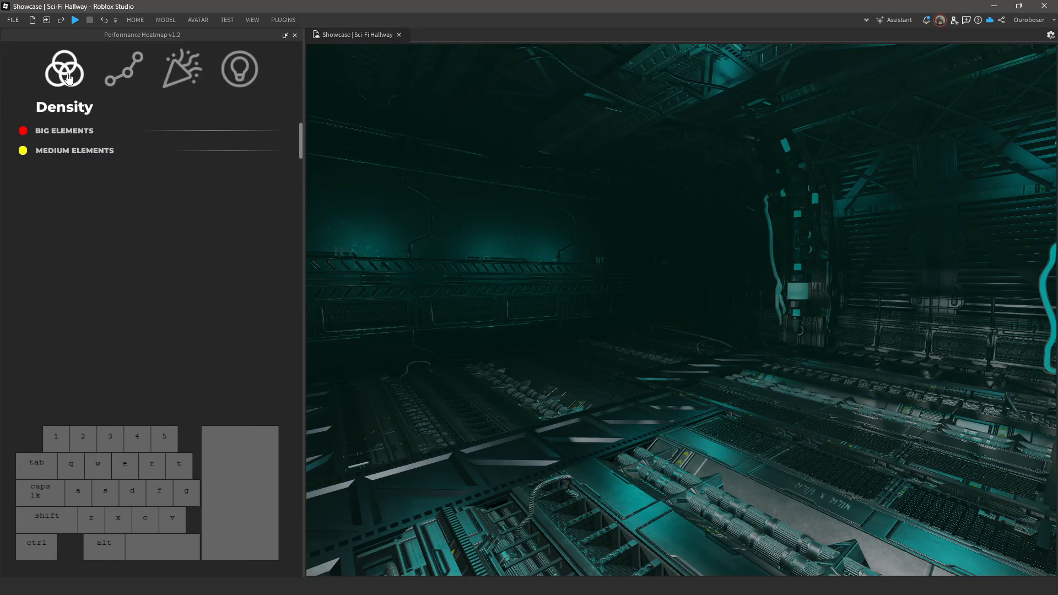
{"action": "mouse_move", "coordinate": [711, 262]}
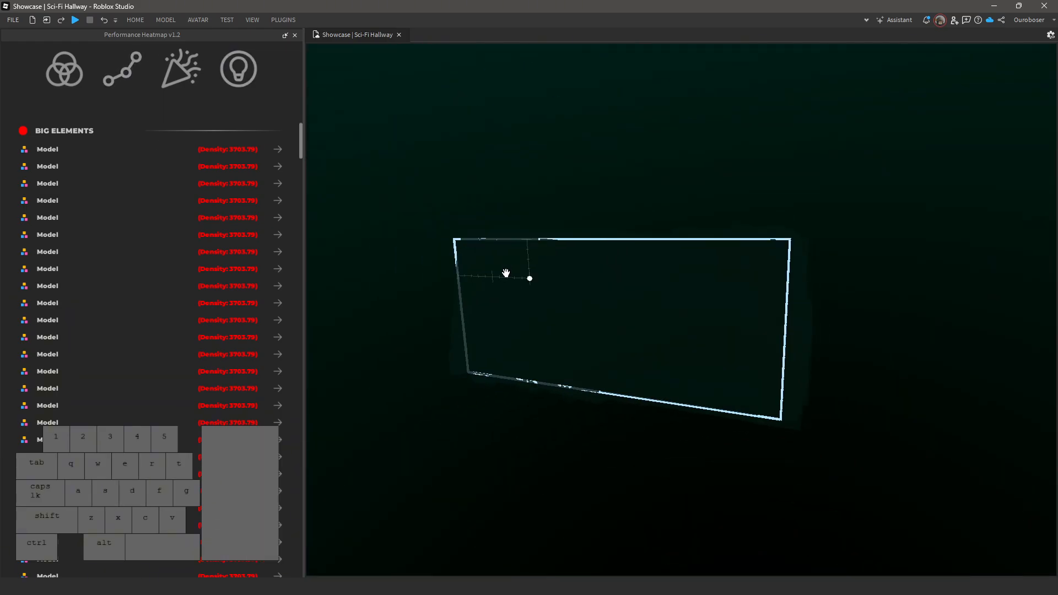
Step: Set Atmosphere Density to 0 and Lighting ClockTime to 15 in Properties
{"action": "left_click", "coordinate": [251, 19]}
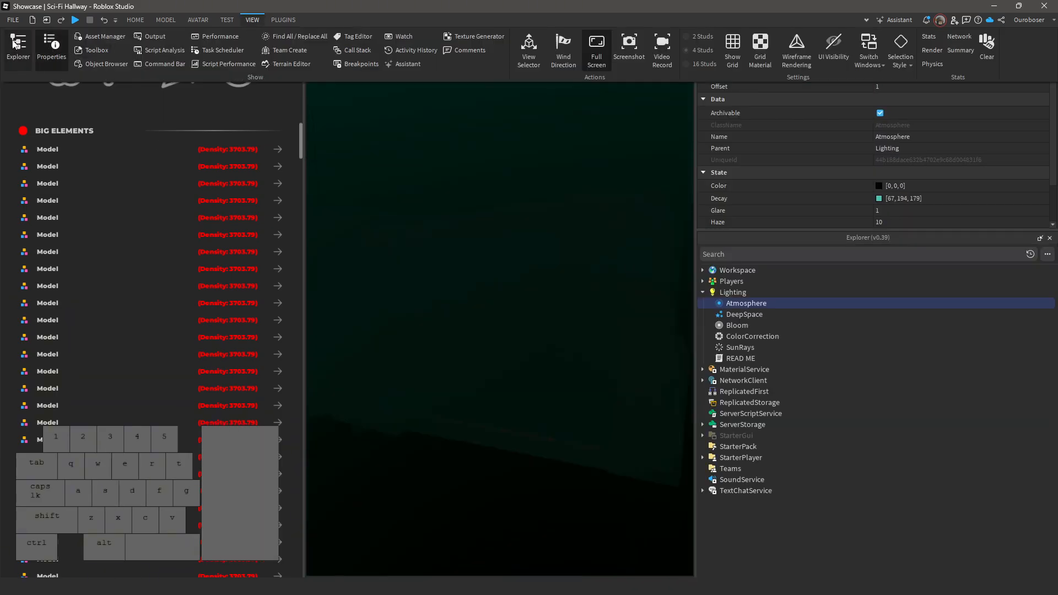
{"action": "left_click", "coordinate": [891, 210]}
{"action": "type", "text": "0"}
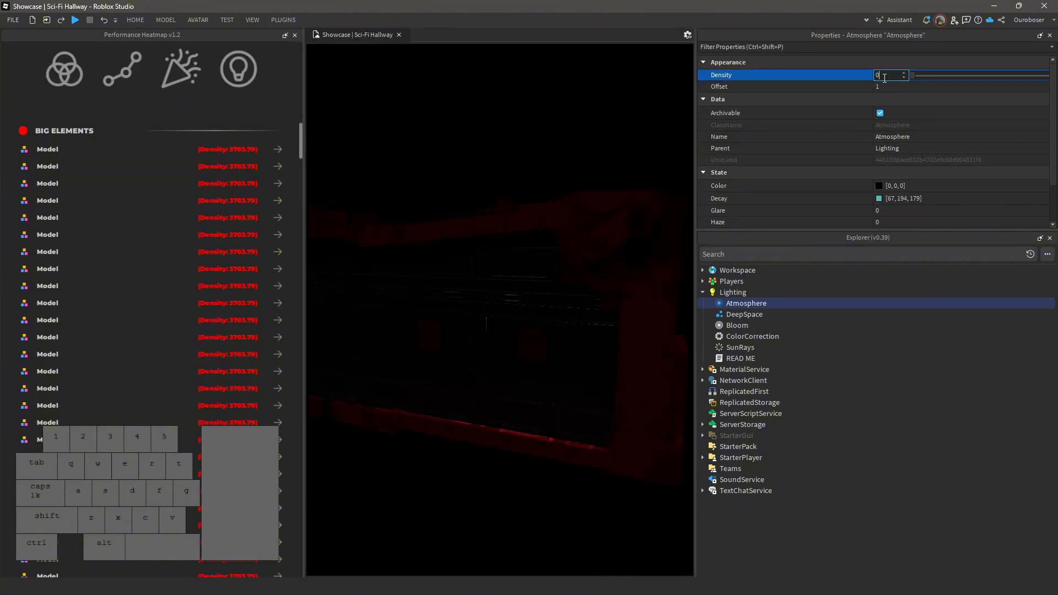
{"action": "left_click", "coordinate": [732, 291]}
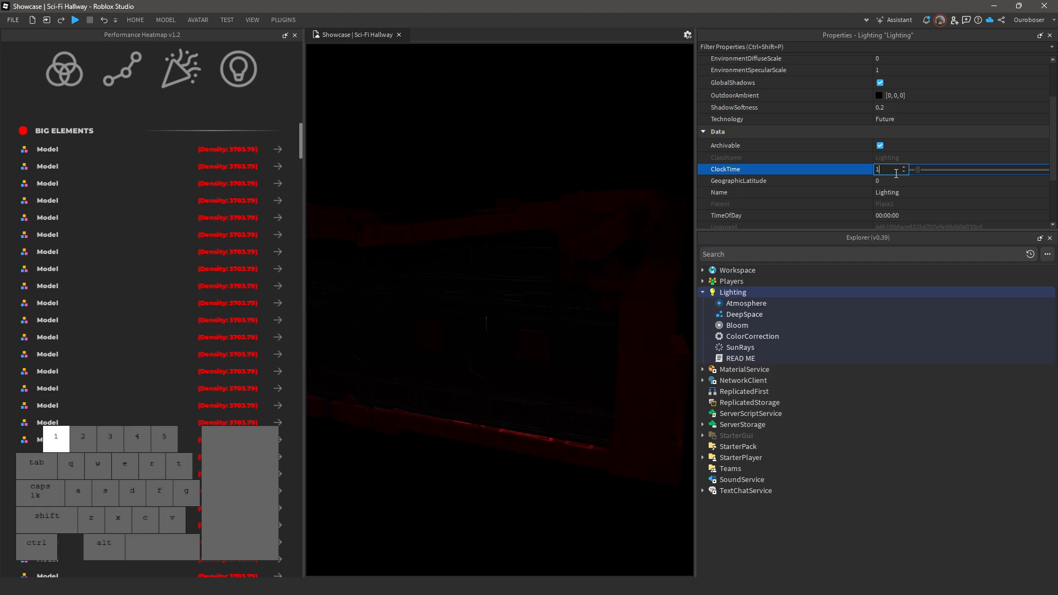
{"action": "type", "text": "15"}
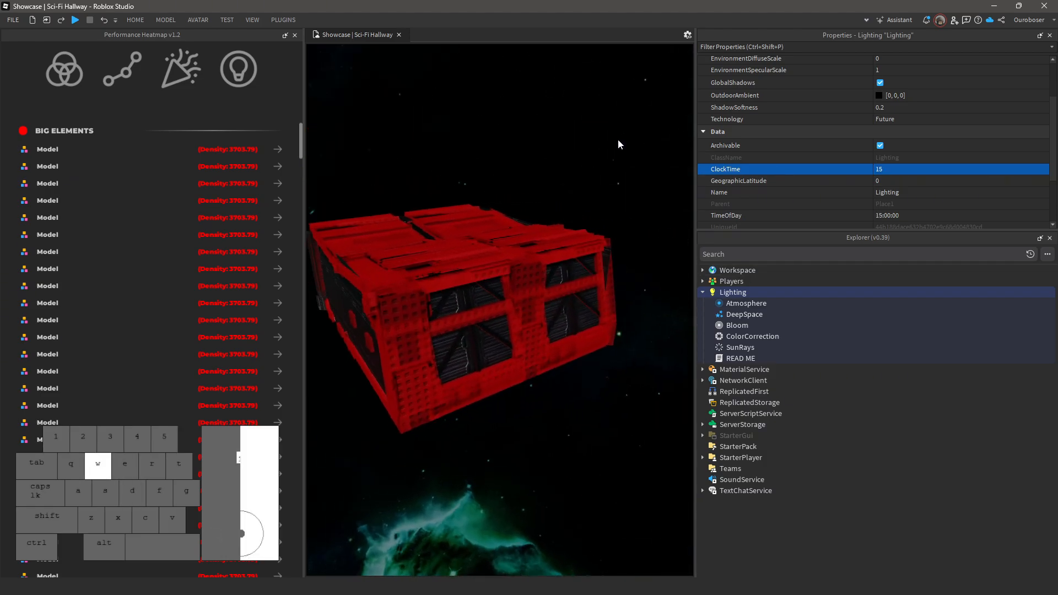